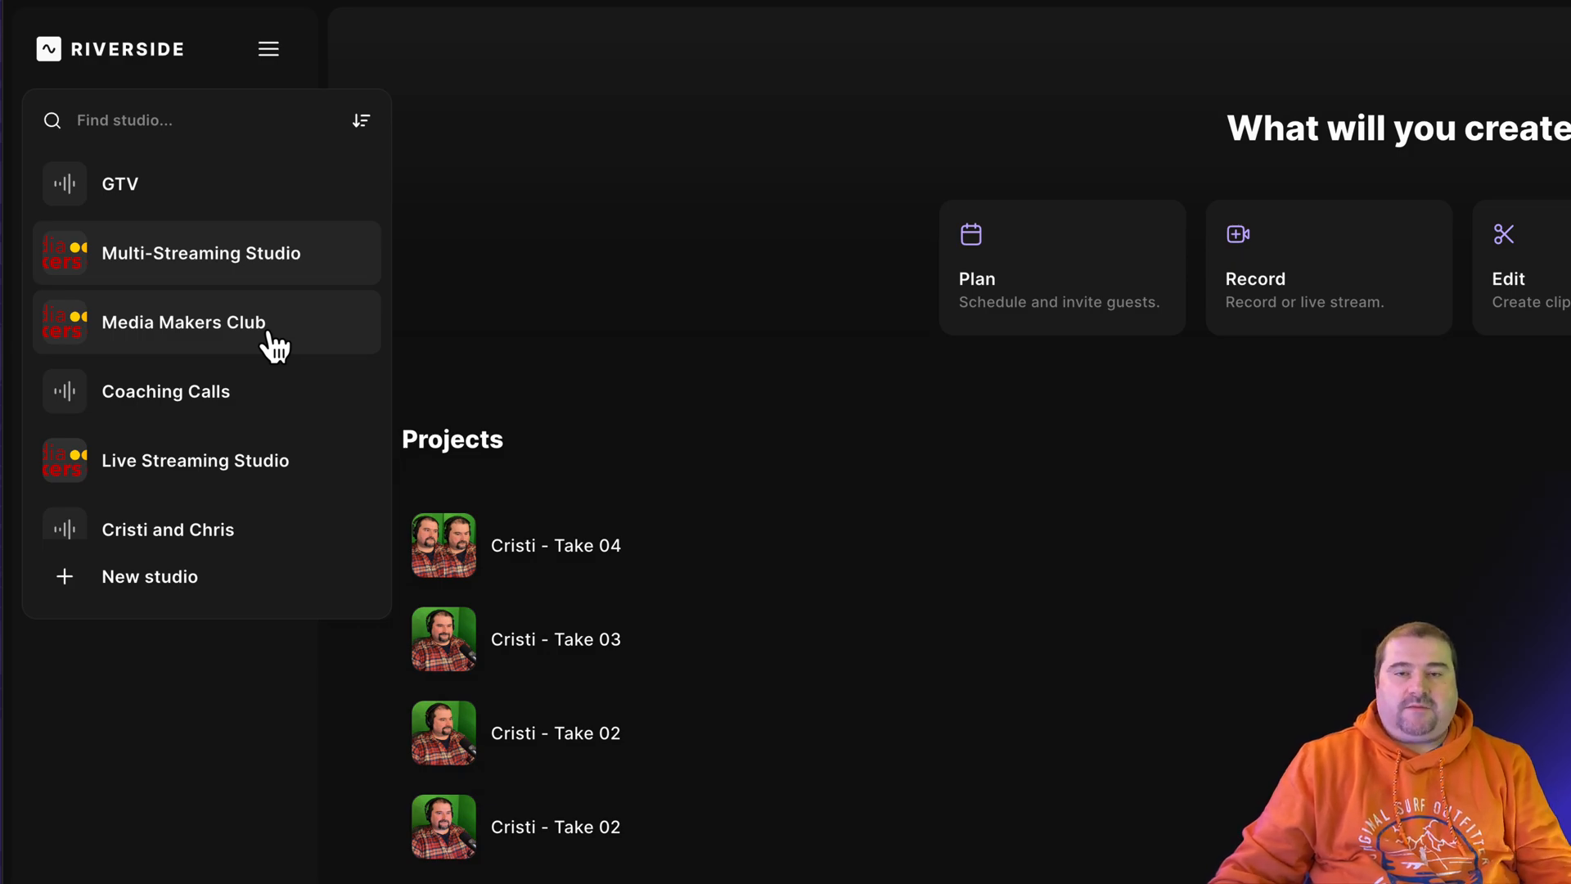
Step: Switch to the Media Makers Club studio and browse its project list
{"action": "left_click", "coordinate": [183, 323]}
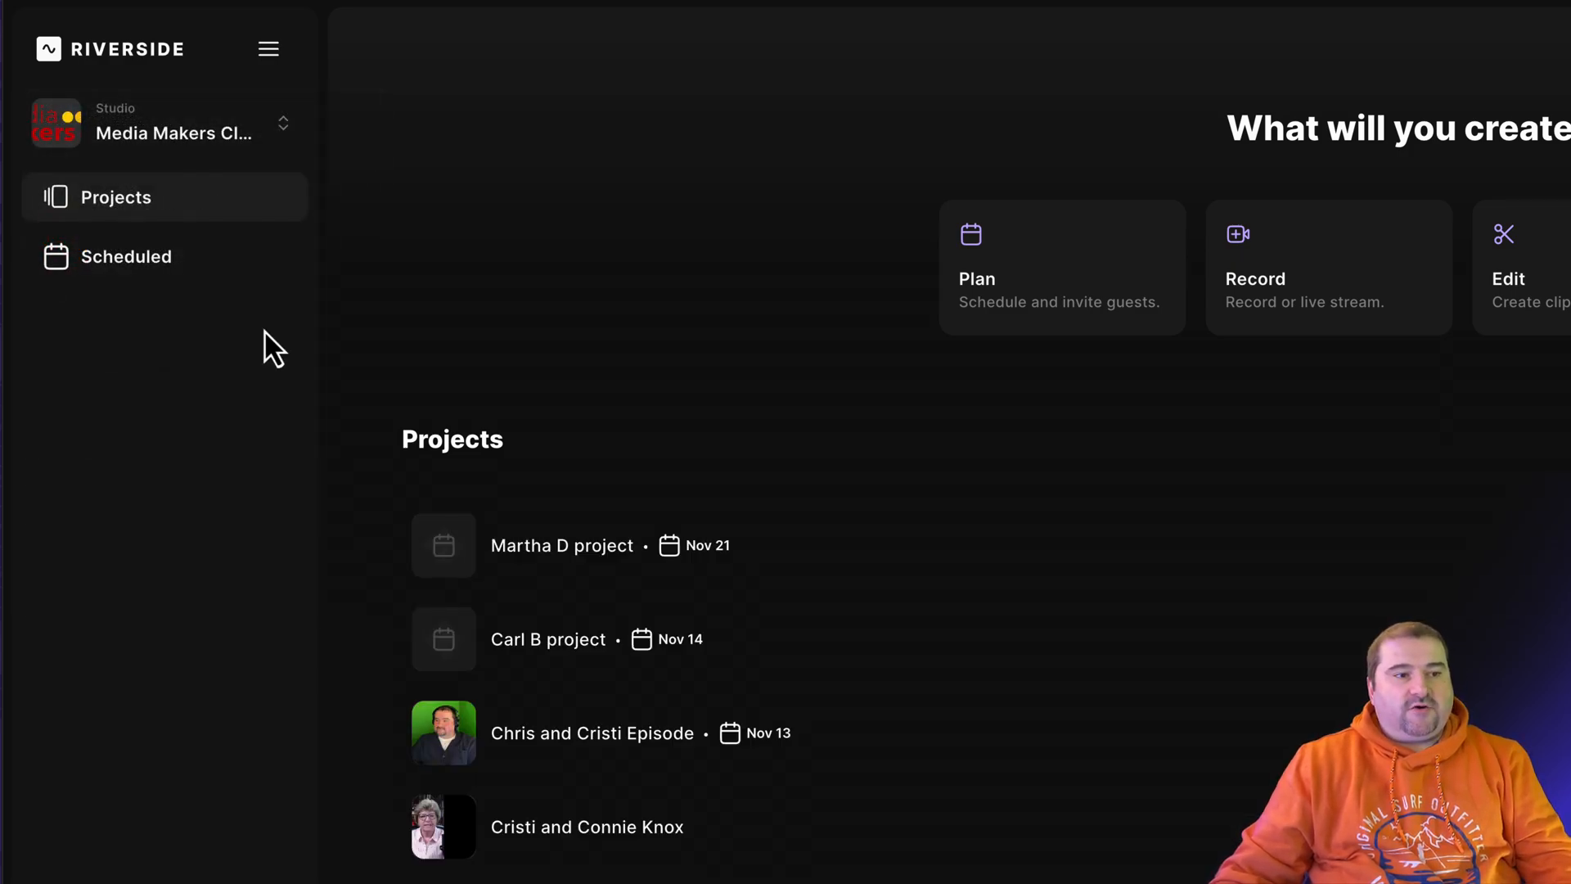
{"action": "scroll", "scroll_direction": "down", "scroll_amount": 3}
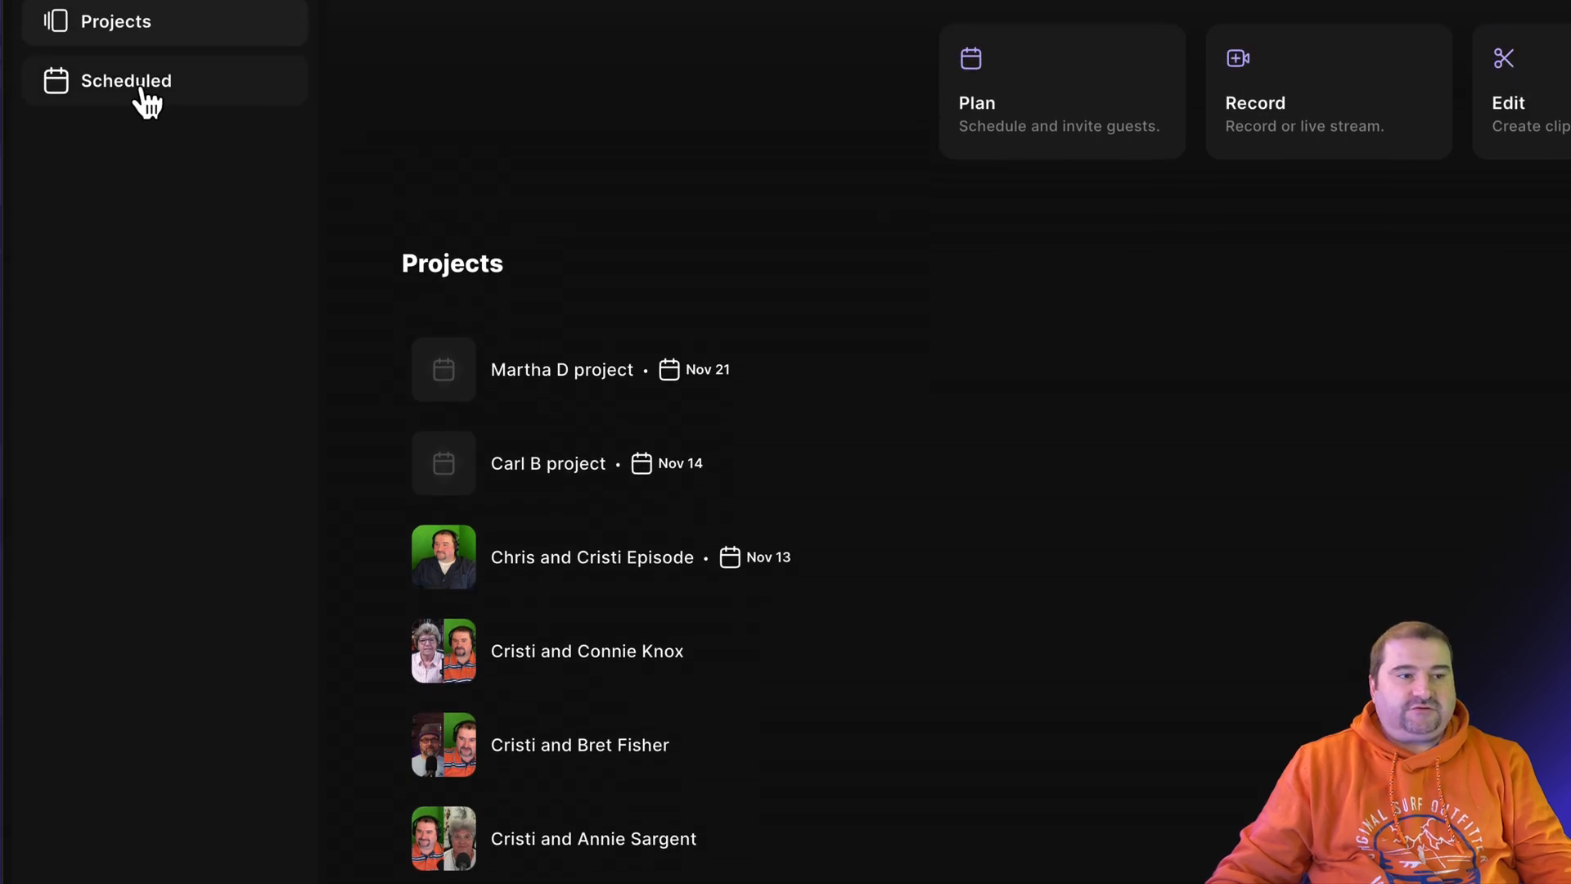
Step: Show the studio's Scheduled page with upcoming calls on 13, 14 and 21 November
{"action": "left_click", "coordinate": [126, 80]}
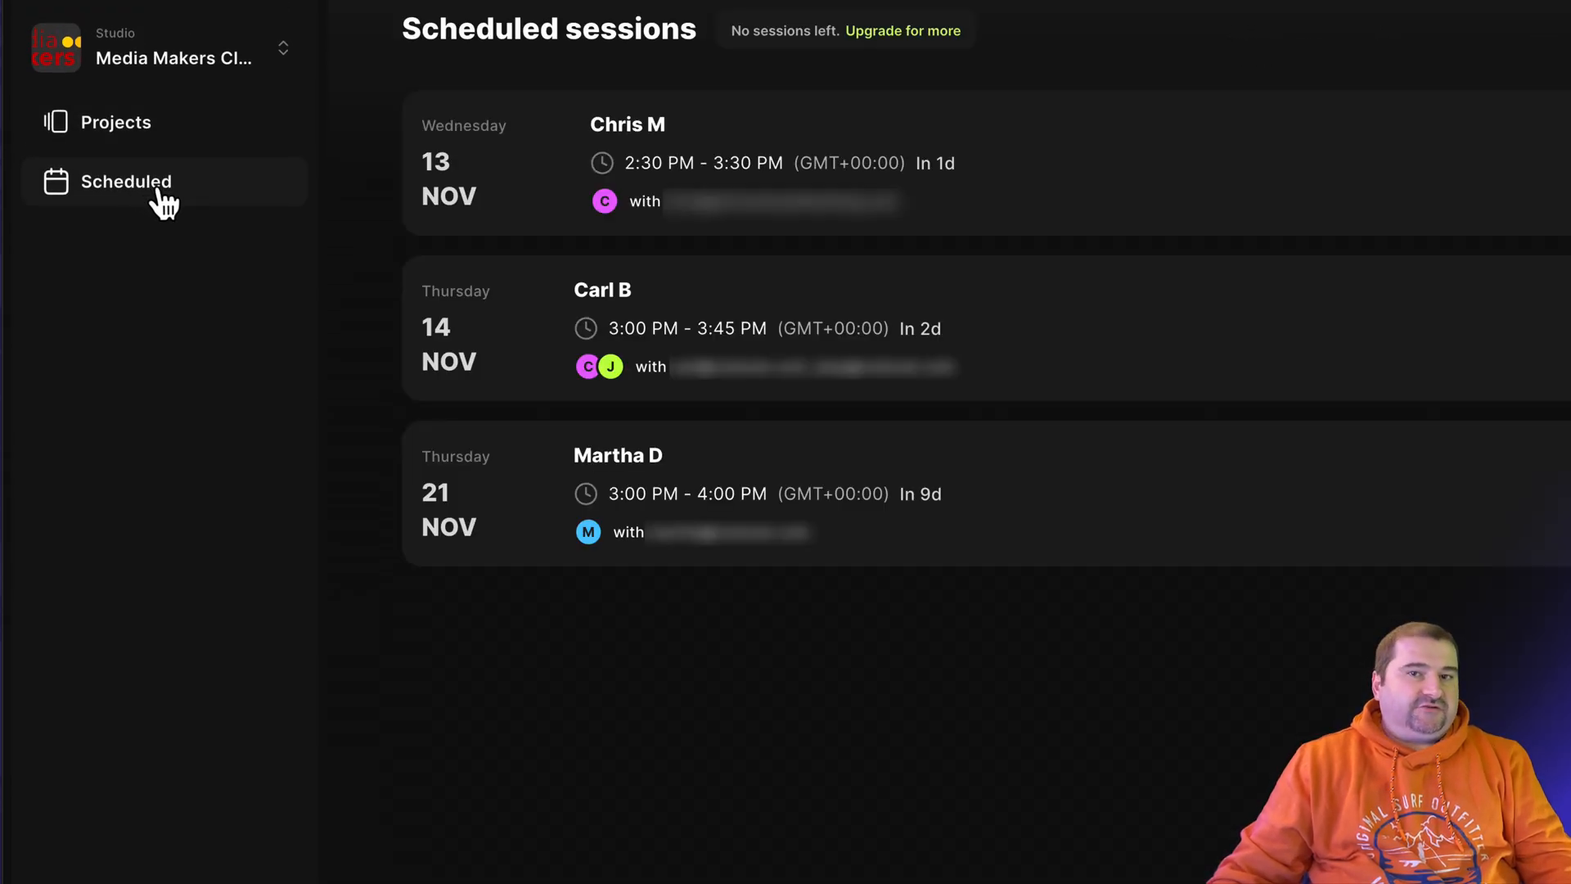
{"action": "mouse_move", "coordinate": [950, 771]}
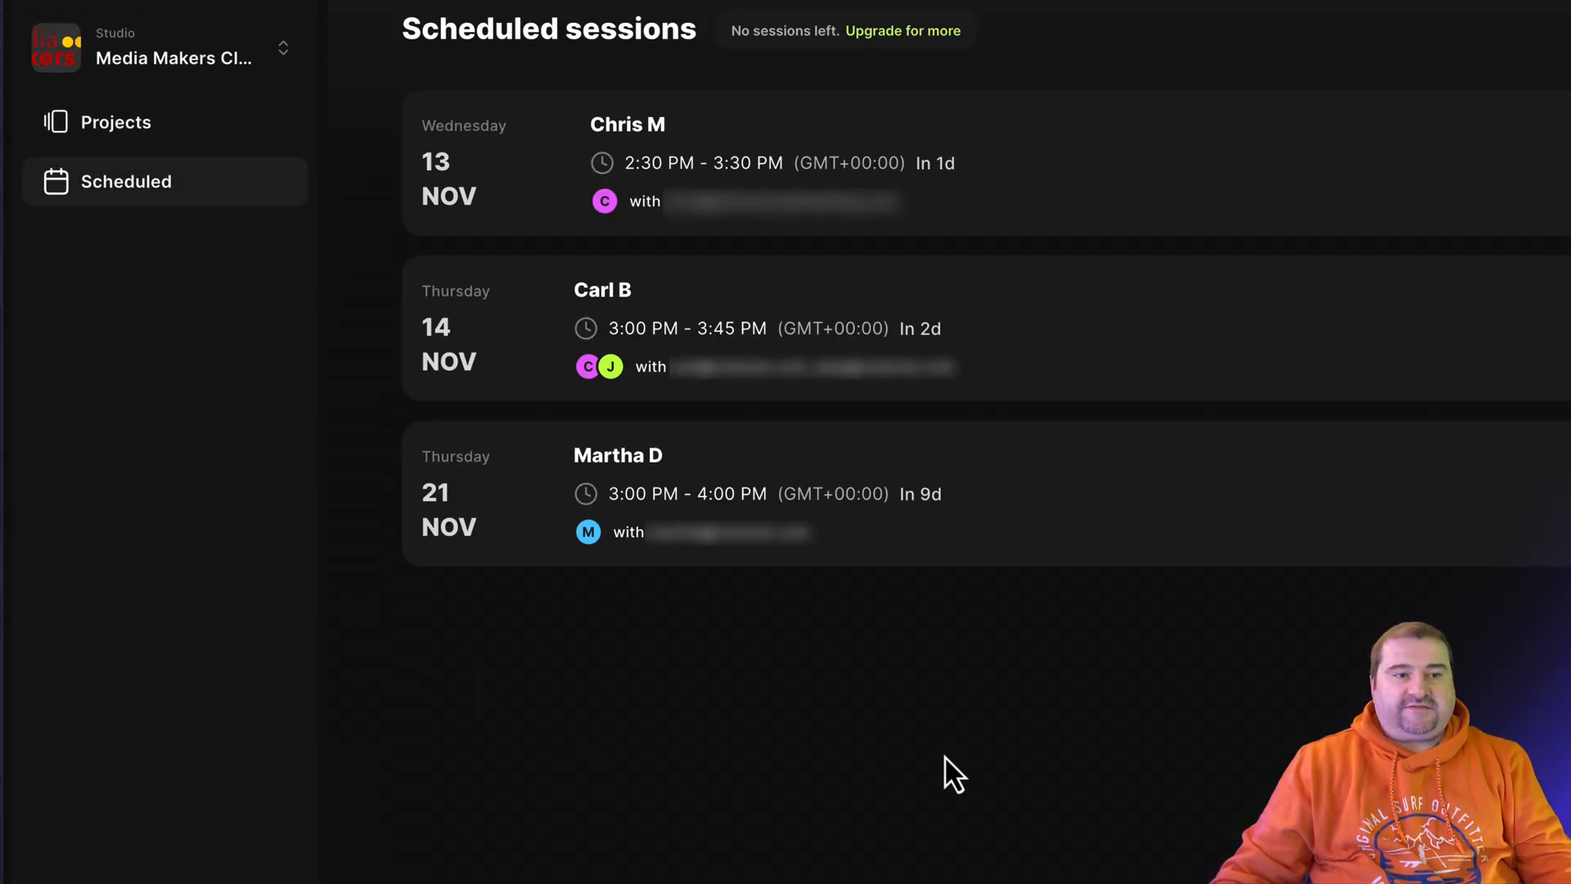
{"action": "mouse_move", "coordinate": [977, 788]}
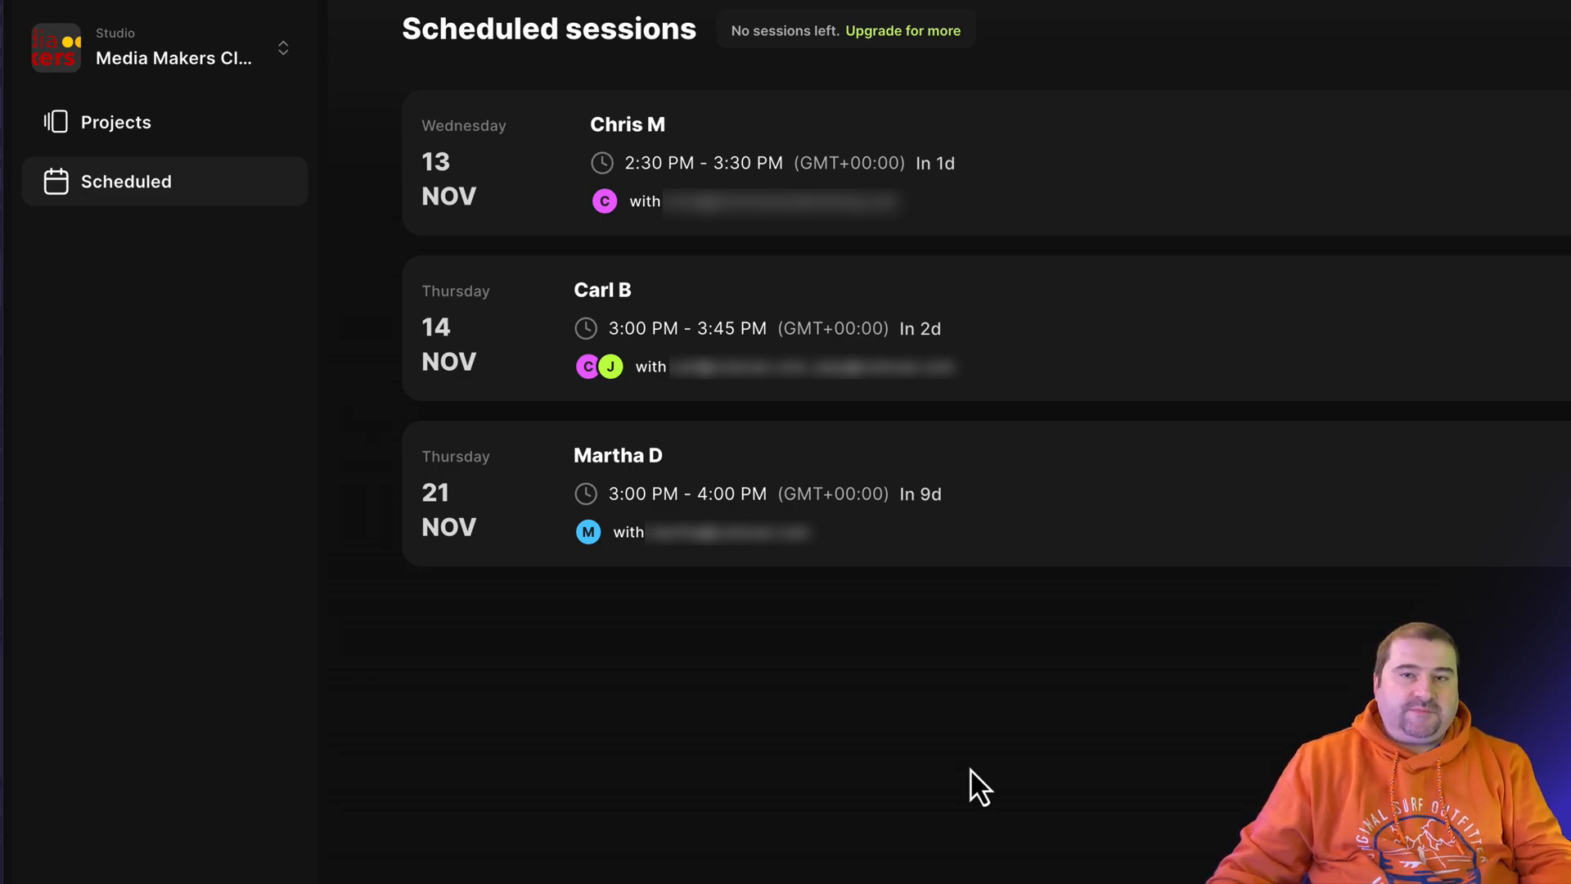
{"action": "mouse_move", "coordinate": [943, 764]}
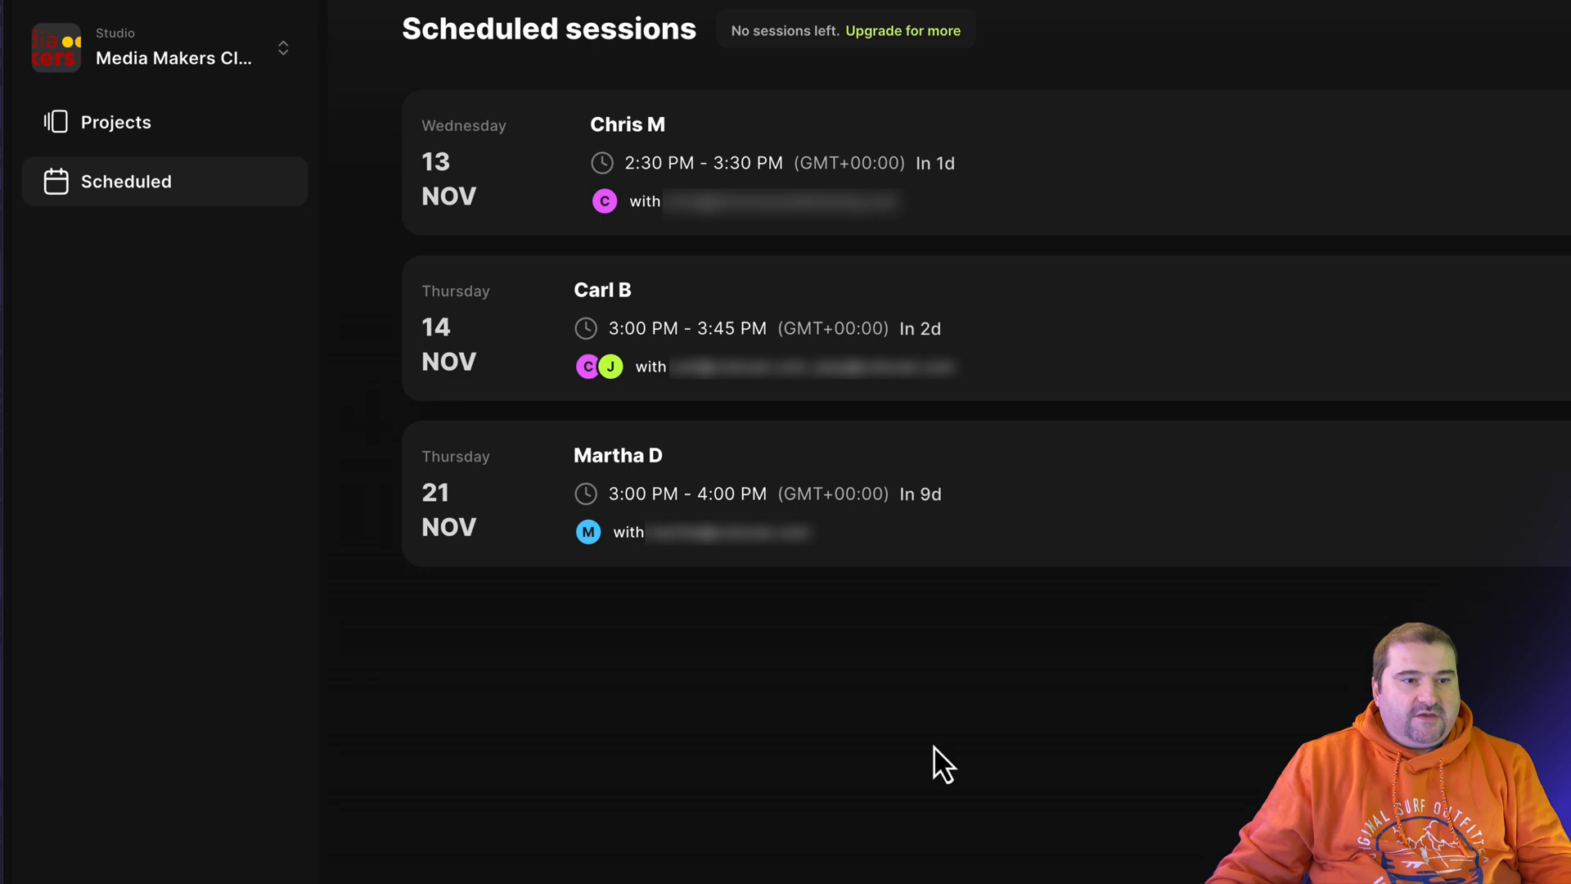
{"action": "mouse_move", "coordinate": [263, 187]}
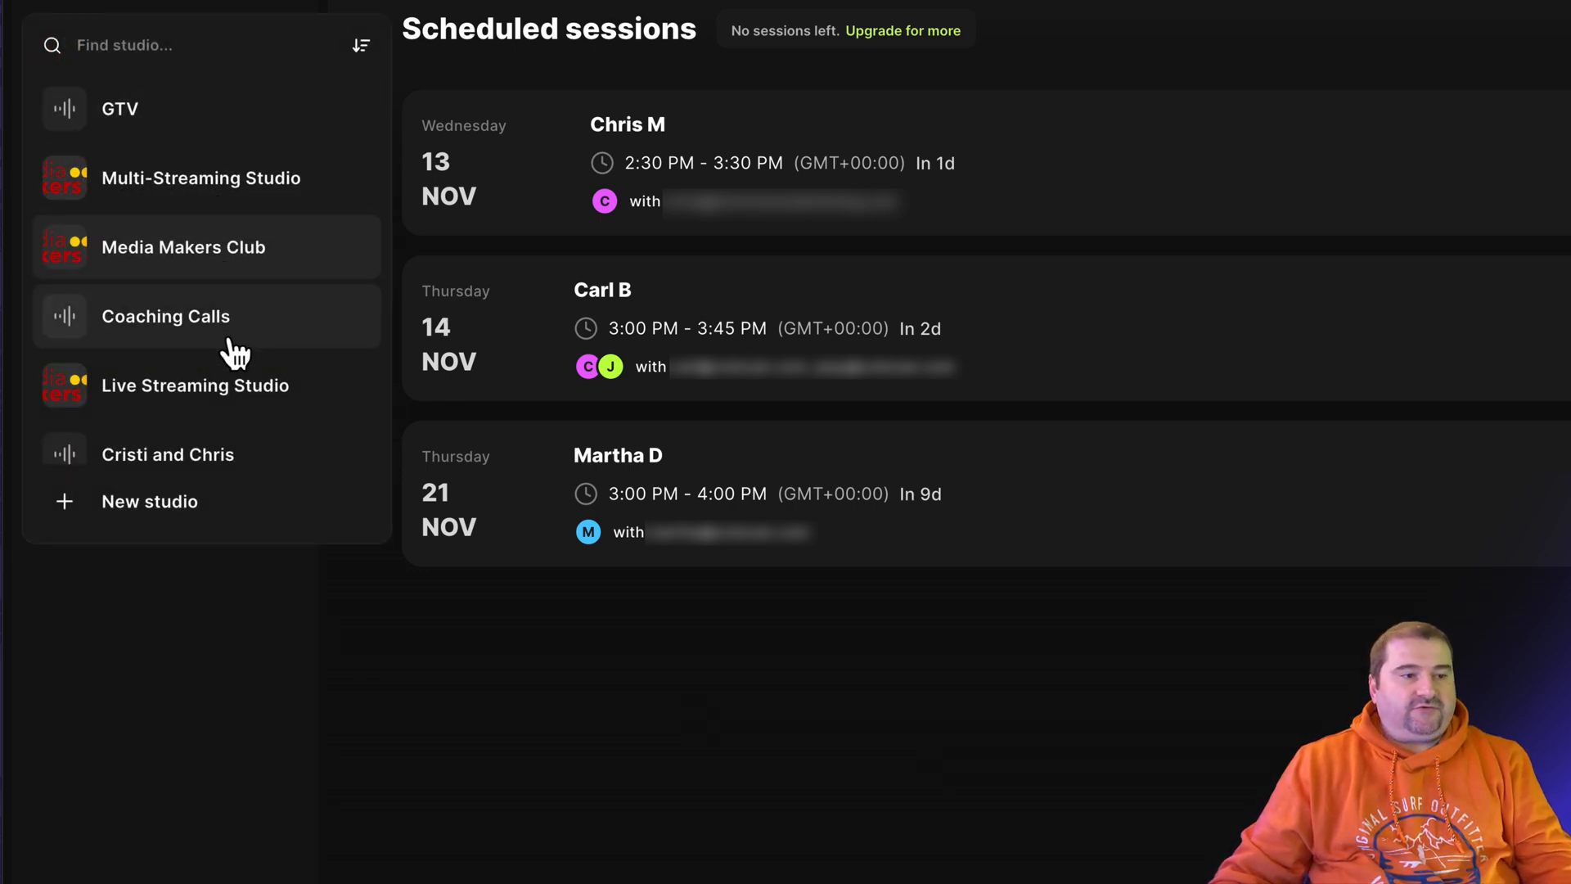
{"action": "mouse_move", "coordinate": [231, 401]}
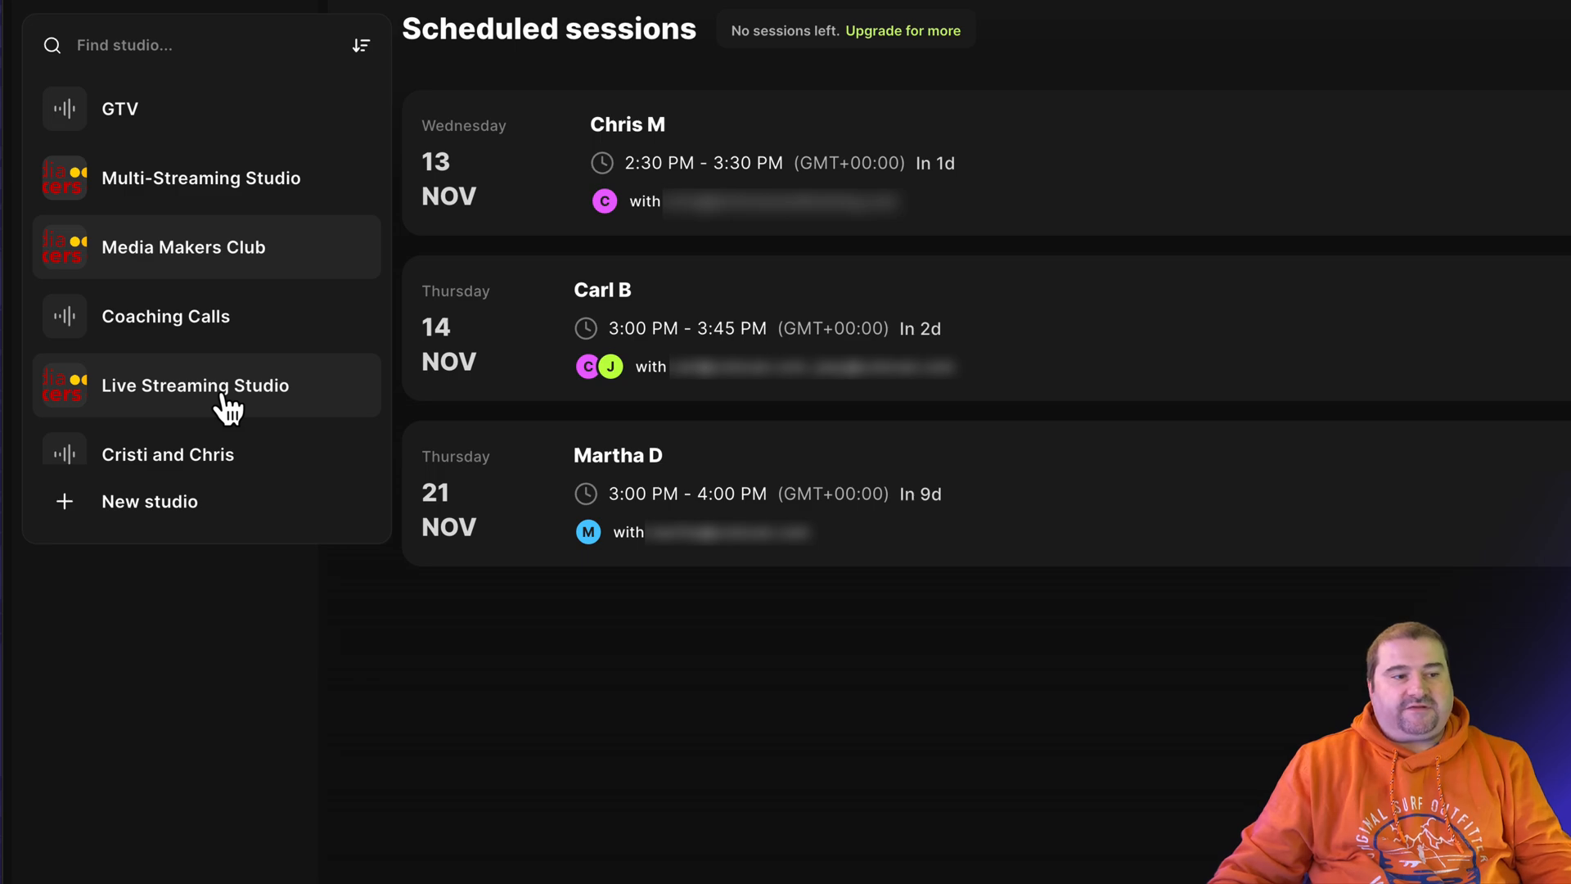
Step: Switch to the Cristi and Chris studio and show its empty Scheduled page
{"action": "left_click", "coordinate": [168, 454]}
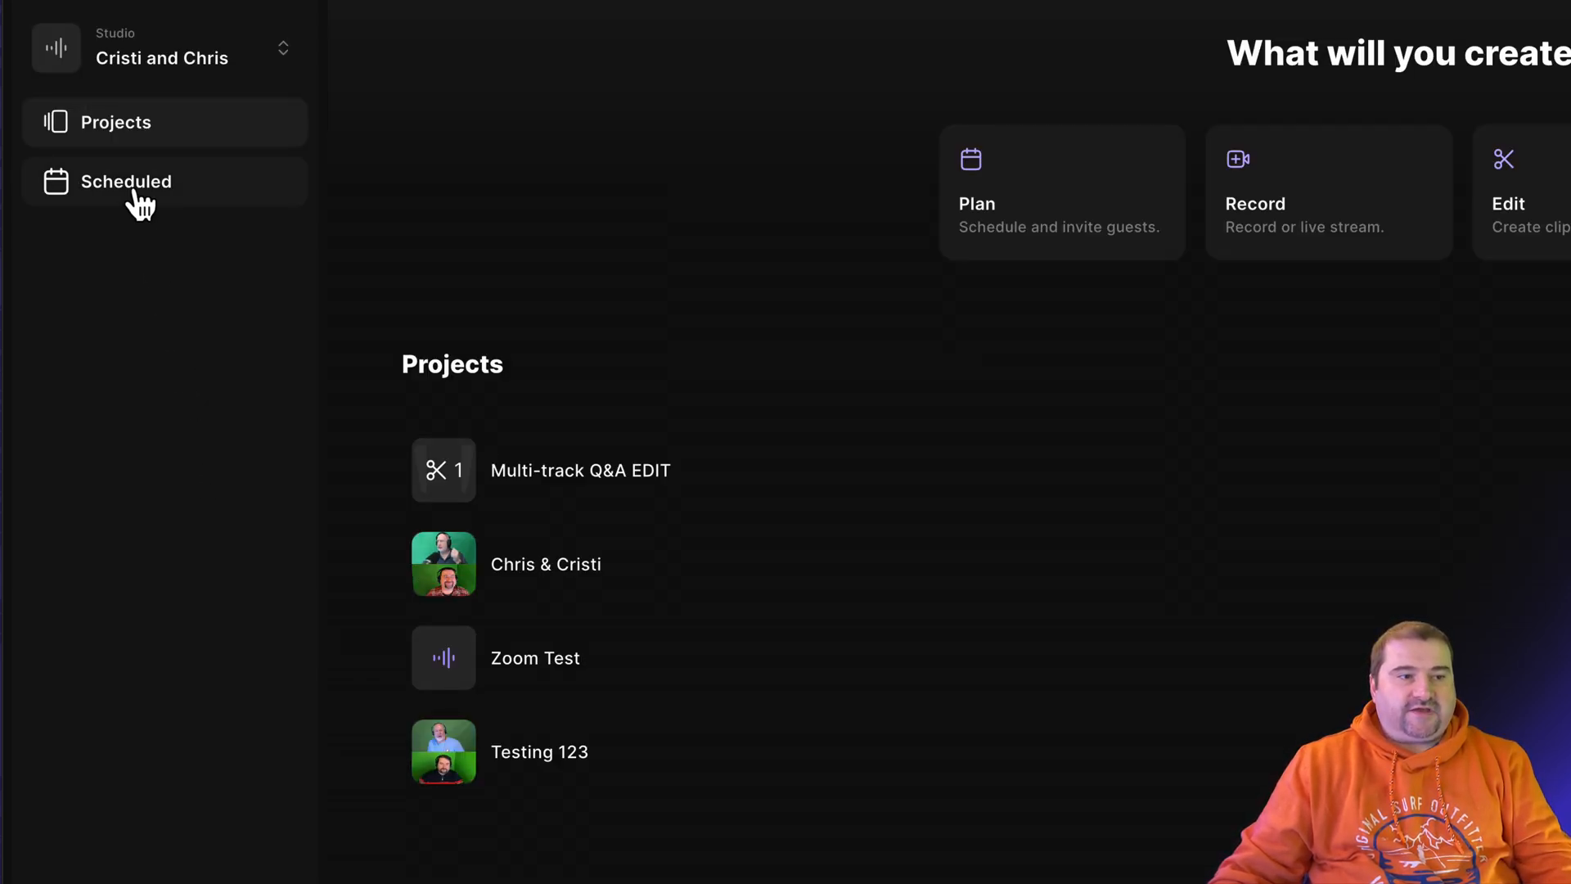
{"action": "left_click", "coordinate": [126, 182]}
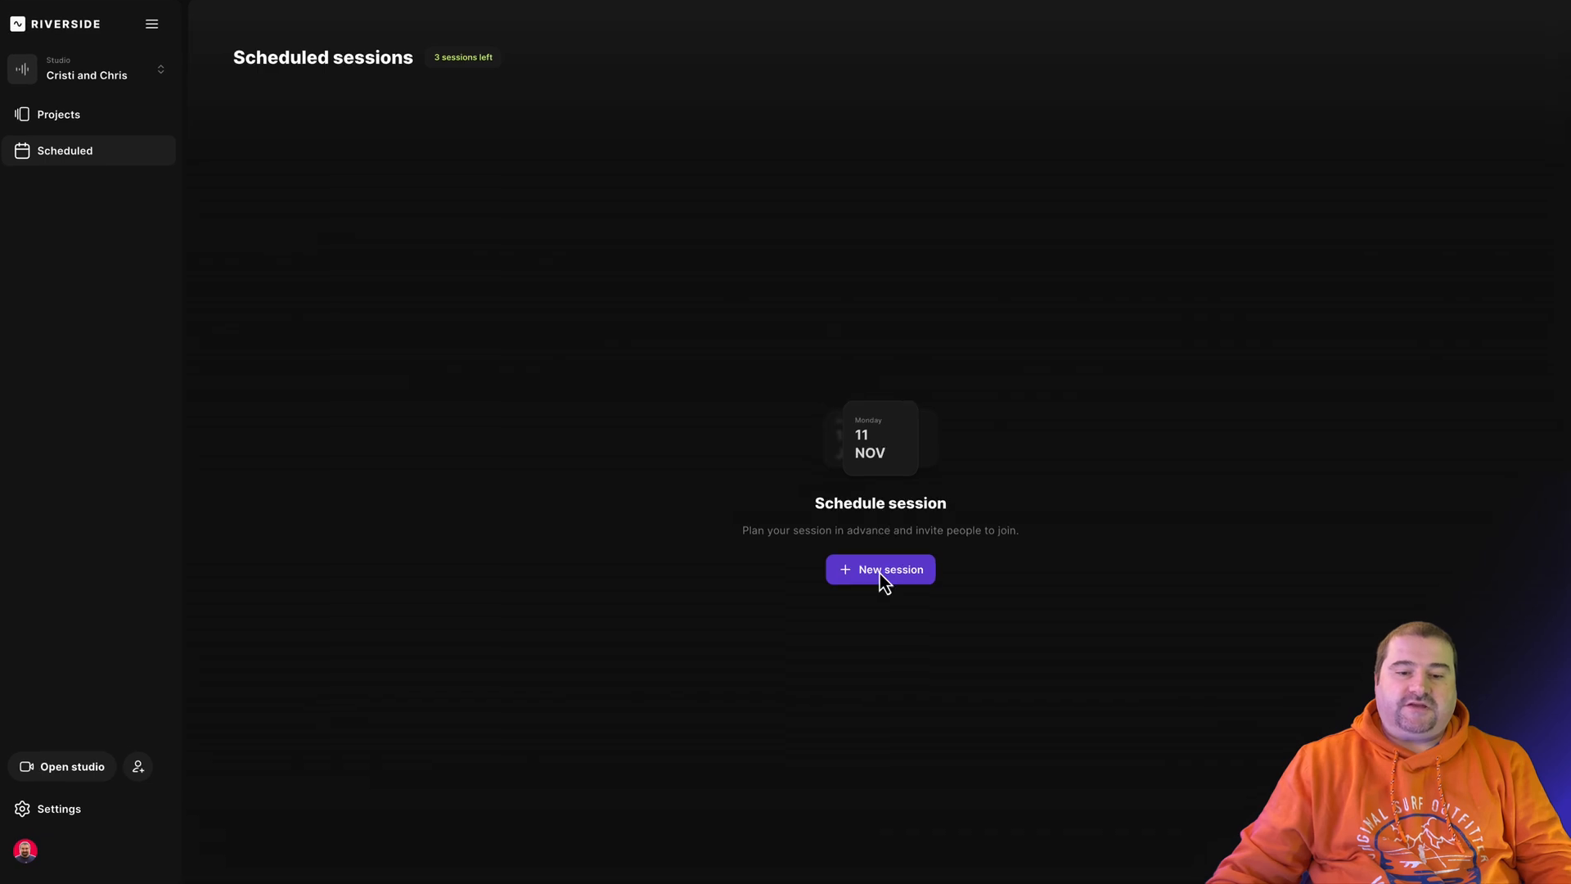
Step: Start a new session dated 16 November 2024 ending at 7:45 PM
{"action": "left_click", "coordinate": [879, 569]}
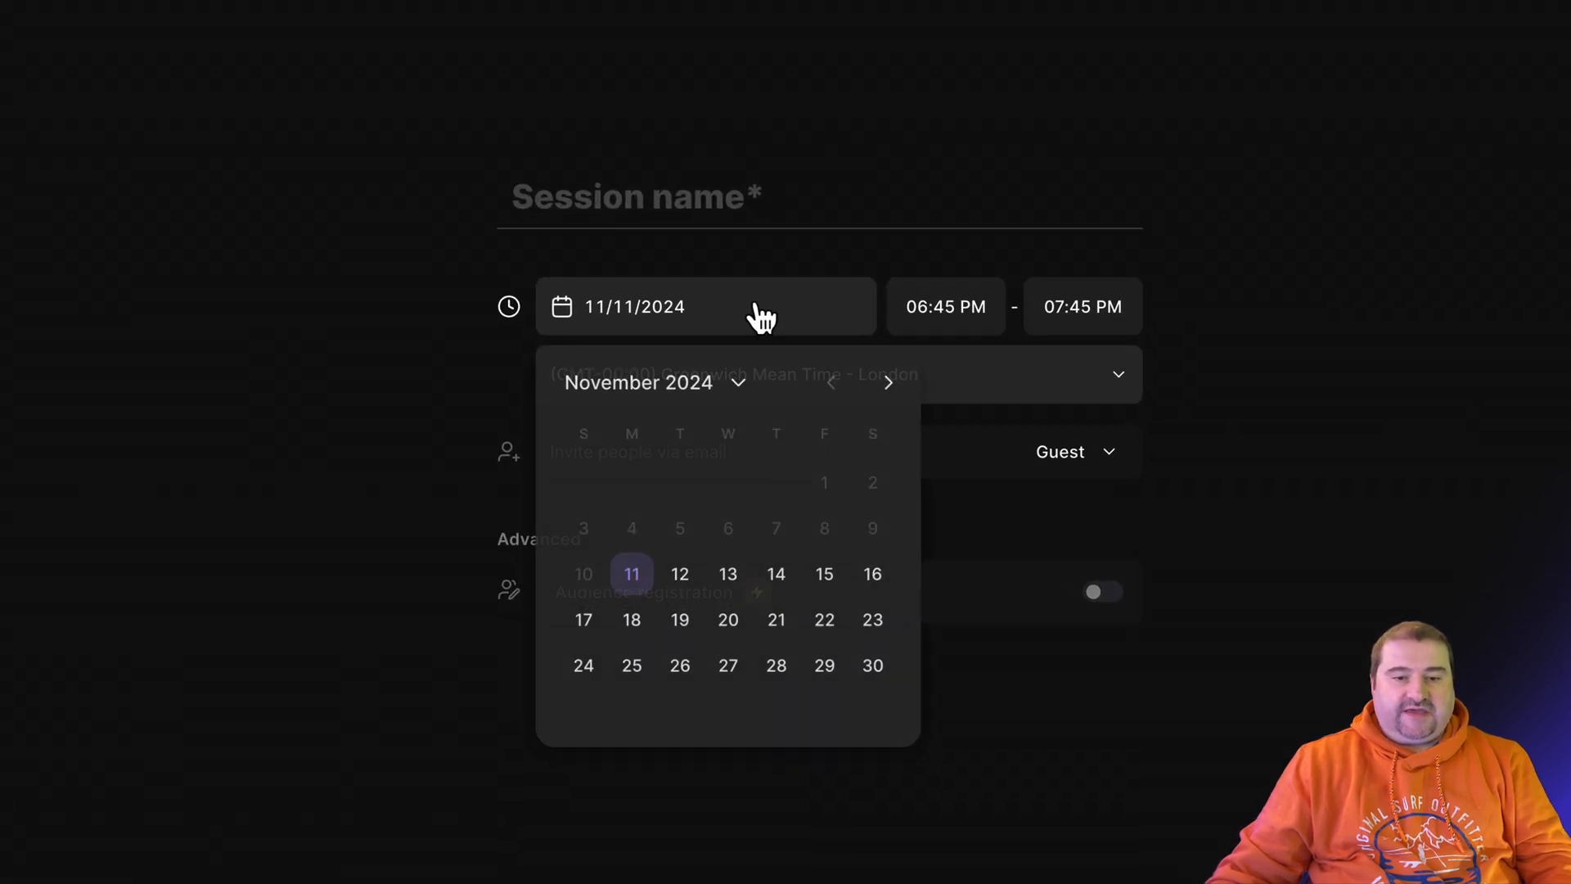
{"action": "mouse_move", "coordinate": [823, 619]}
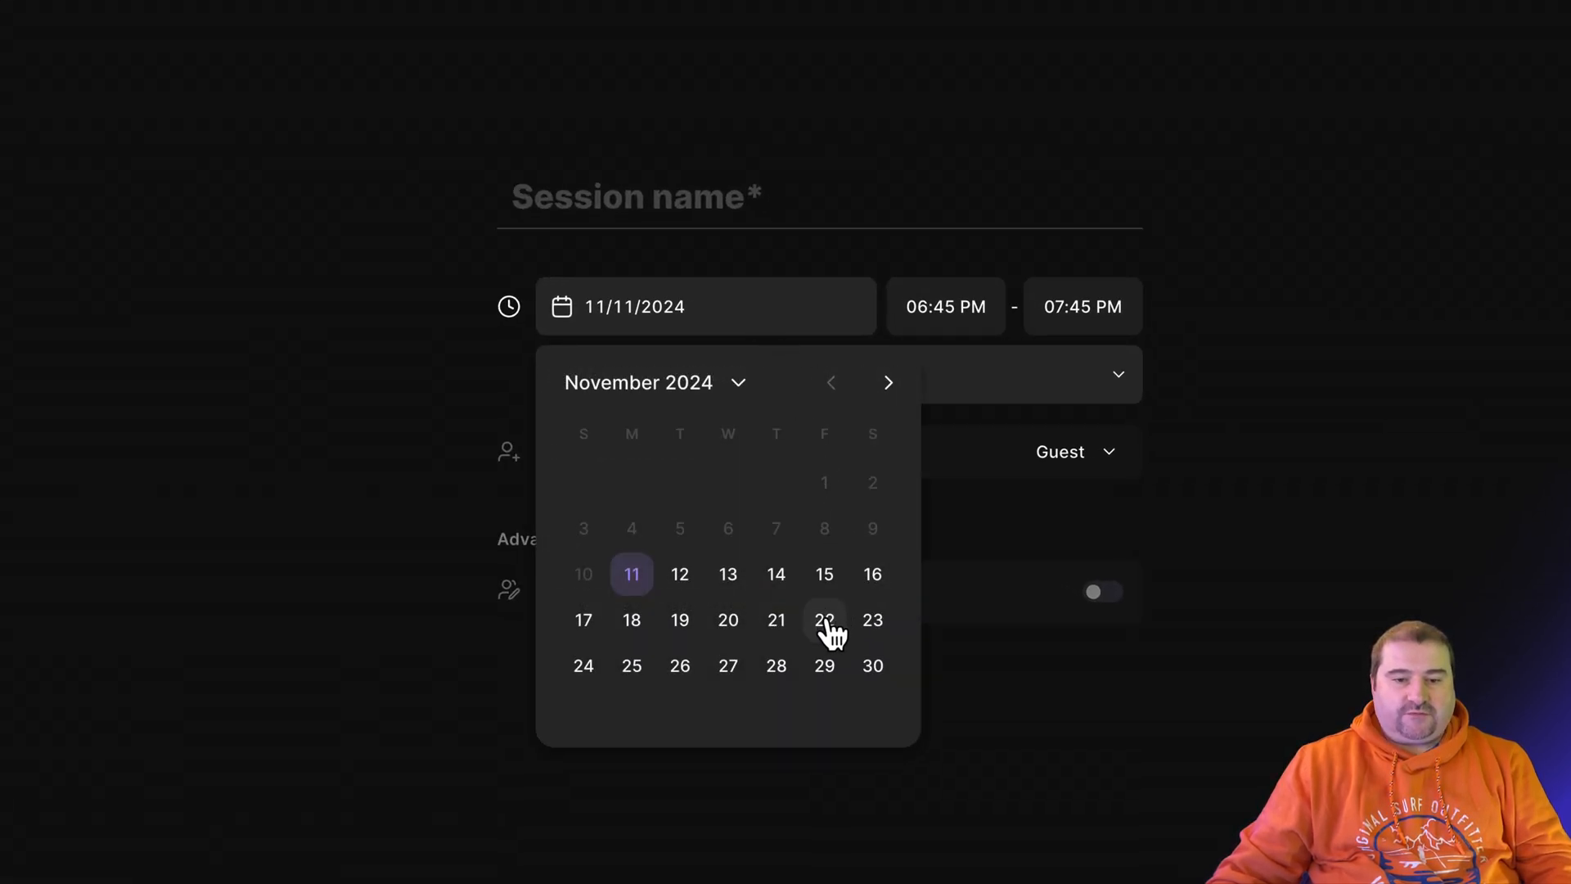
{"action": "left_click", "coordinate": [871, 575]}
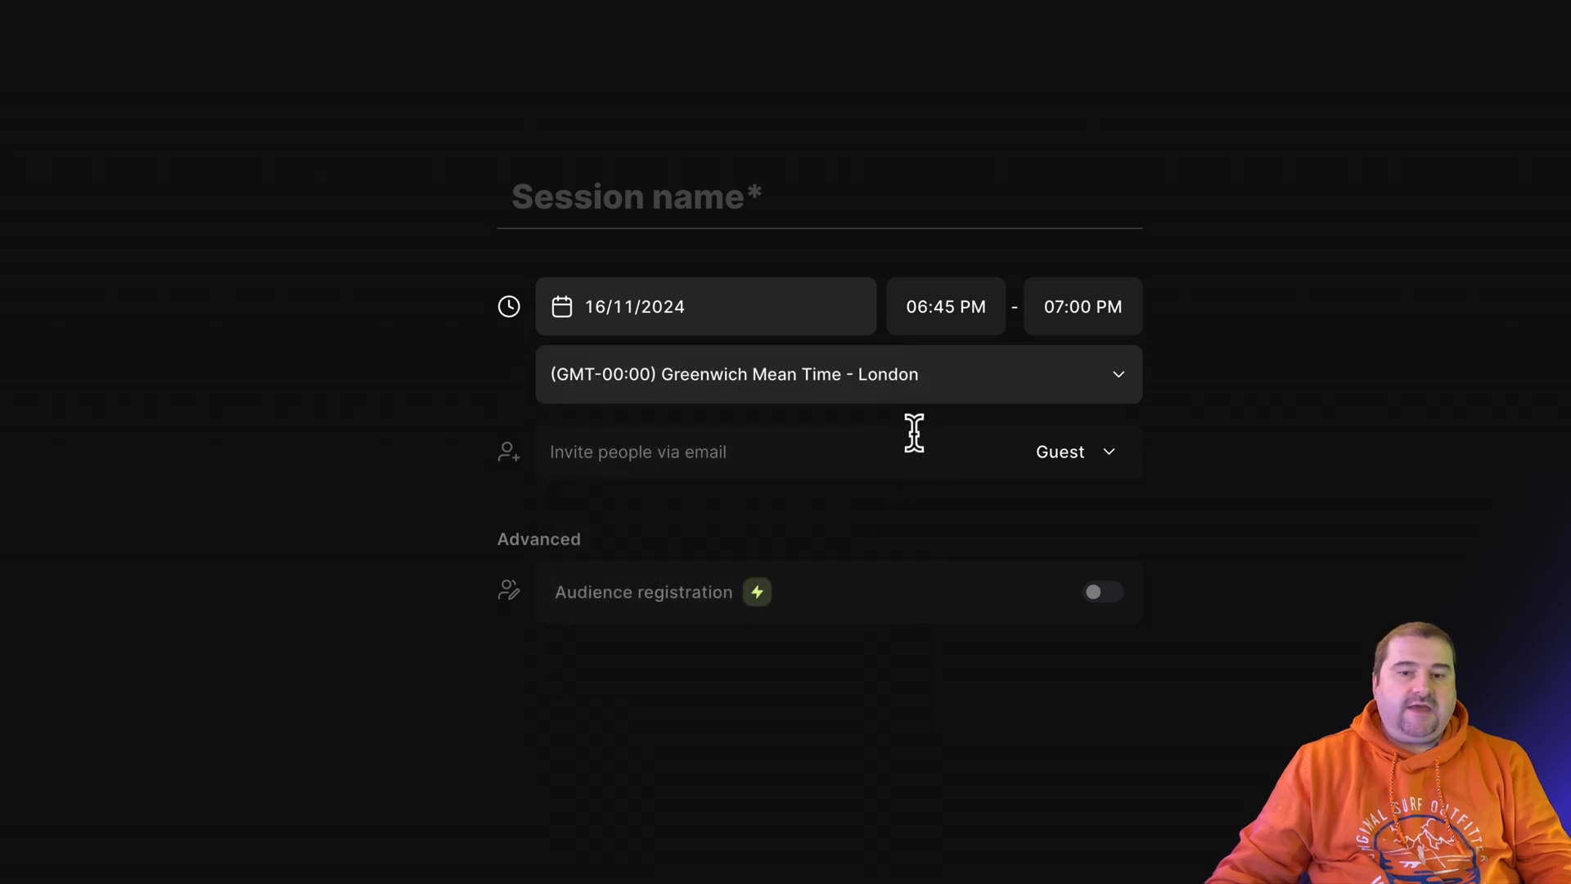
{"action": "left_click", "coordinate": [1082, 307]}
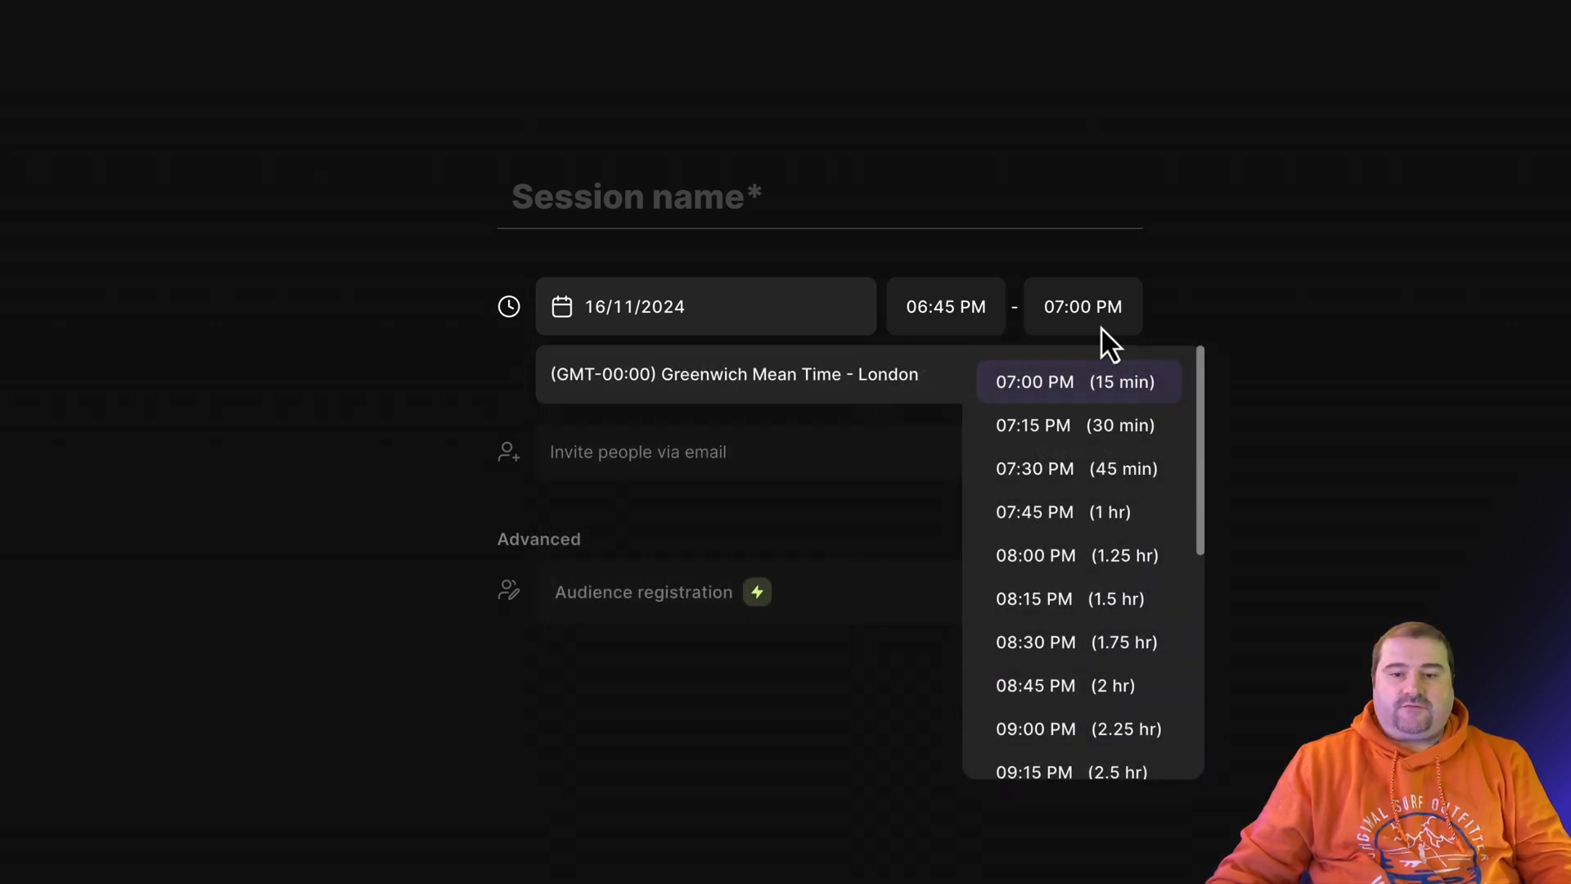
{"action": "left_click", "coordinate": [1034, 512]}
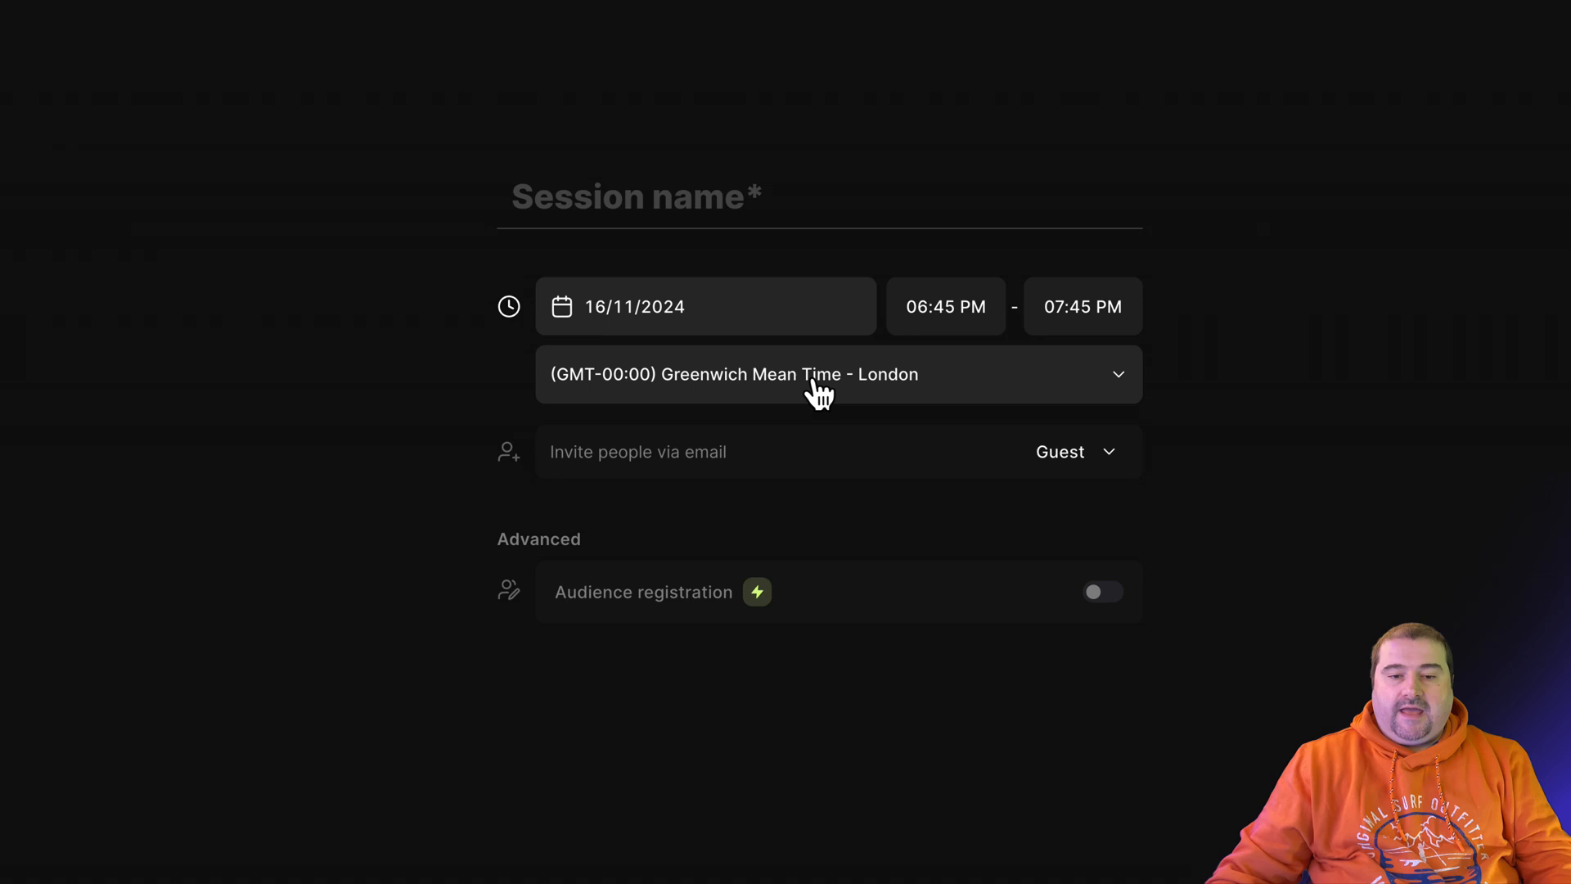
{"action": "mouse_move", "coordinate": [789, 390]}
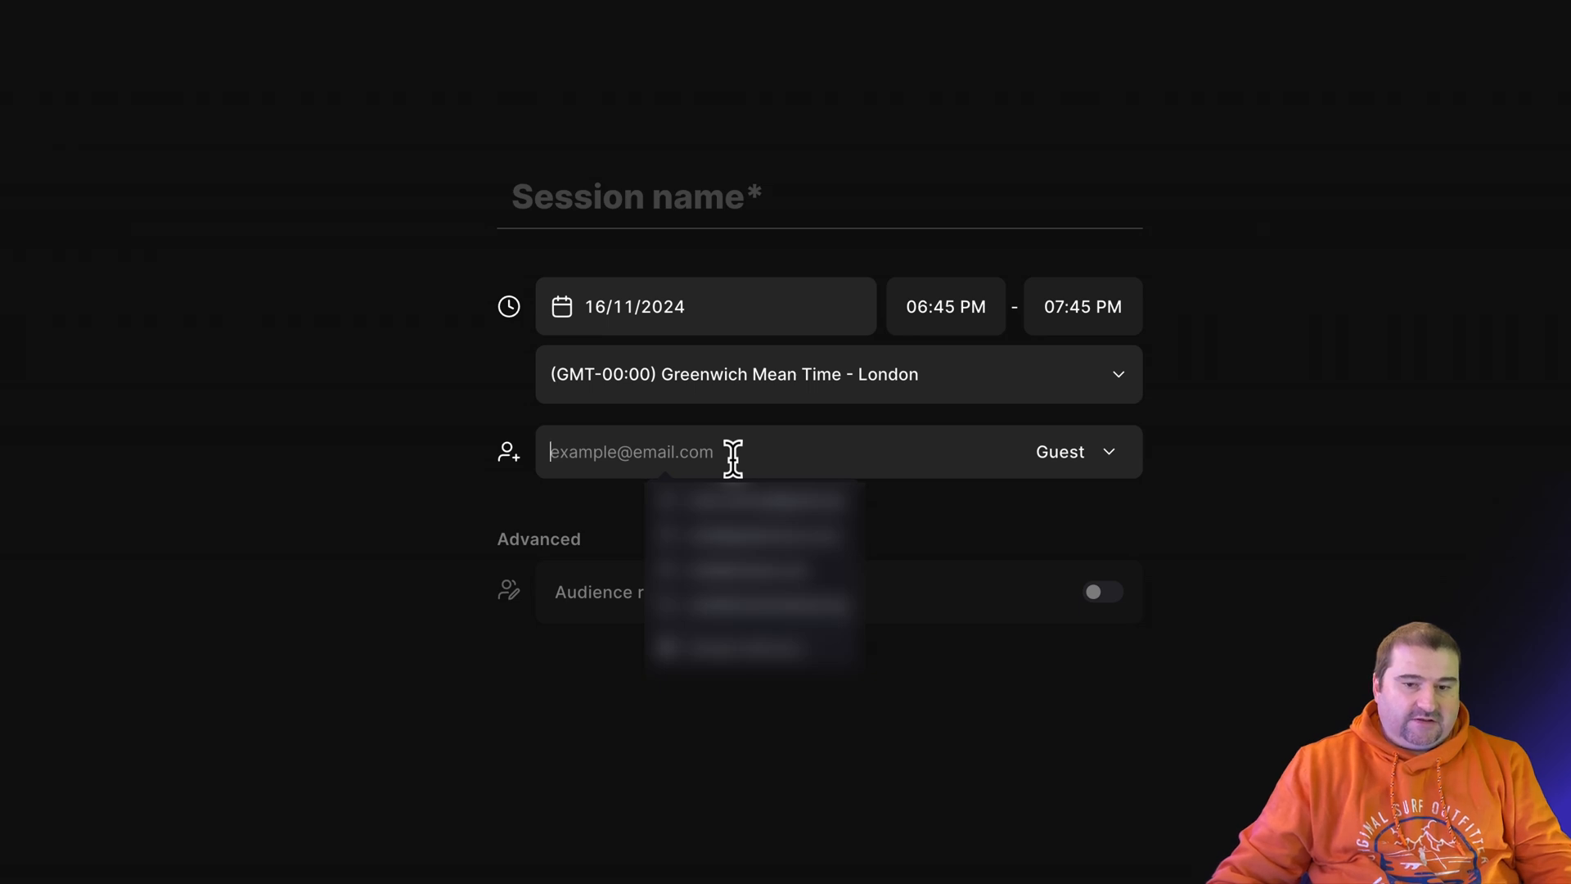
Step: Invite the guest chris@ by email and name the session 'Podcast Episode 55'
{"action": "left_click", "coordinate": [1247, 595]}
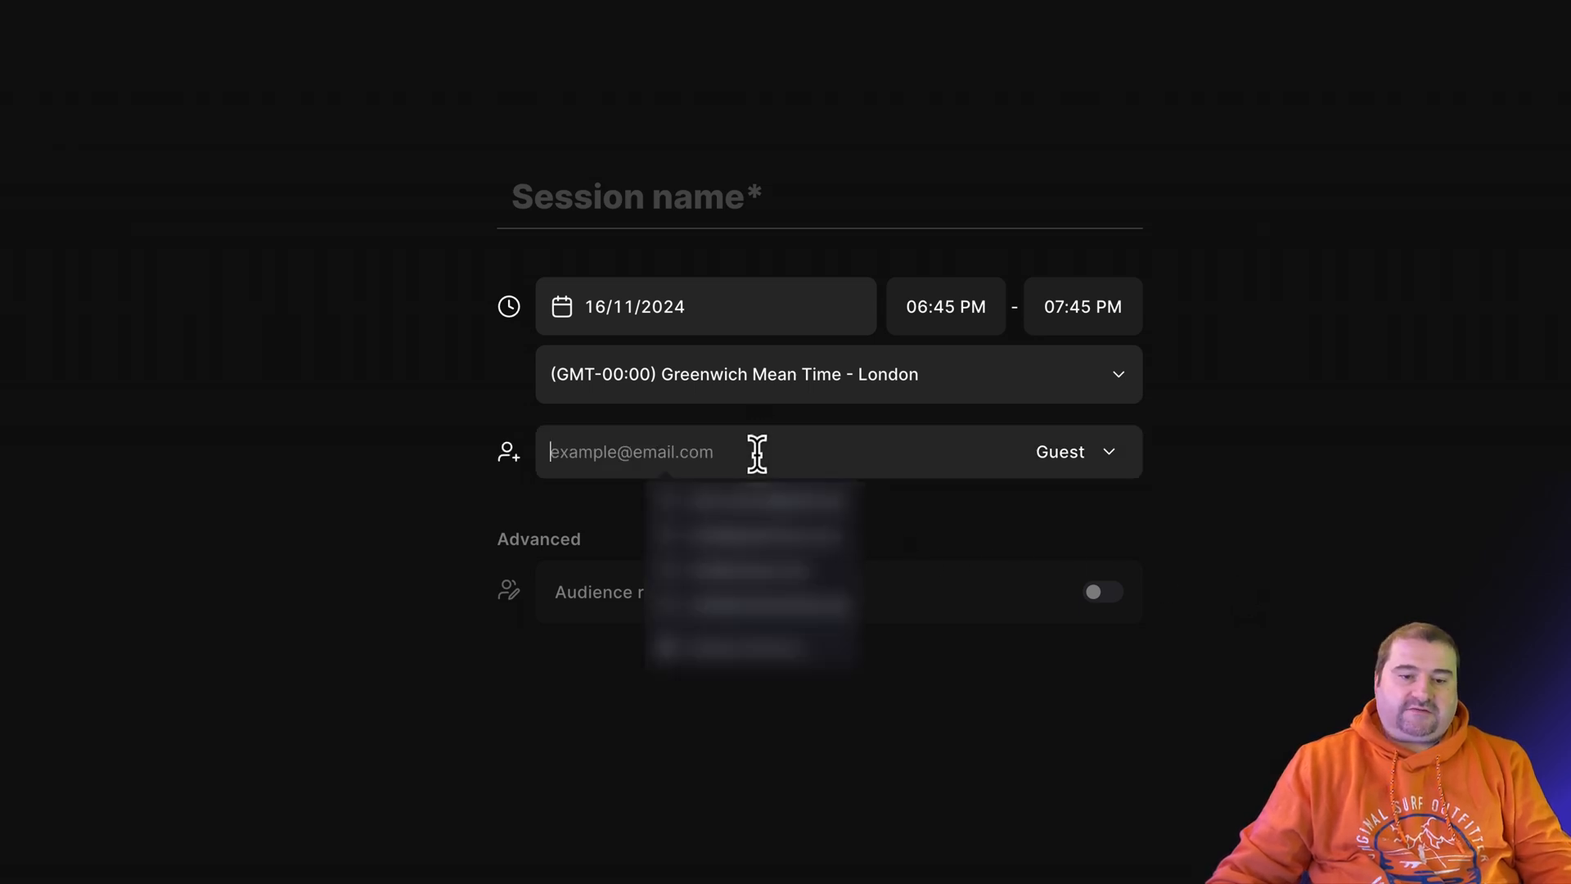
{"action": "type", "text": "chris@"}
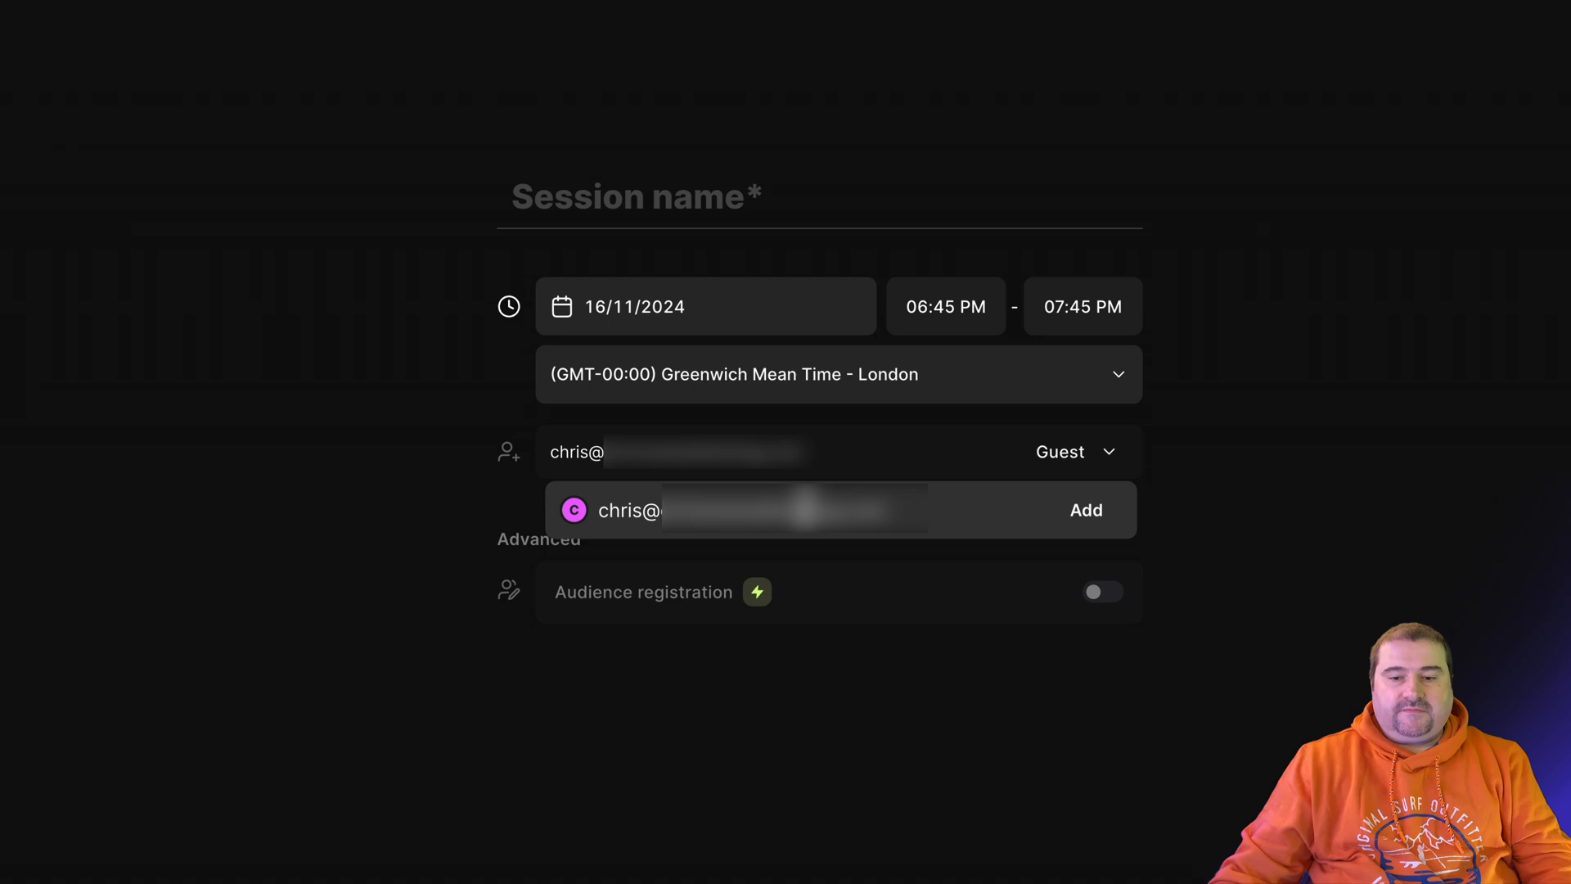
{"action": "left_click", "coordinate": [1083, 509]}
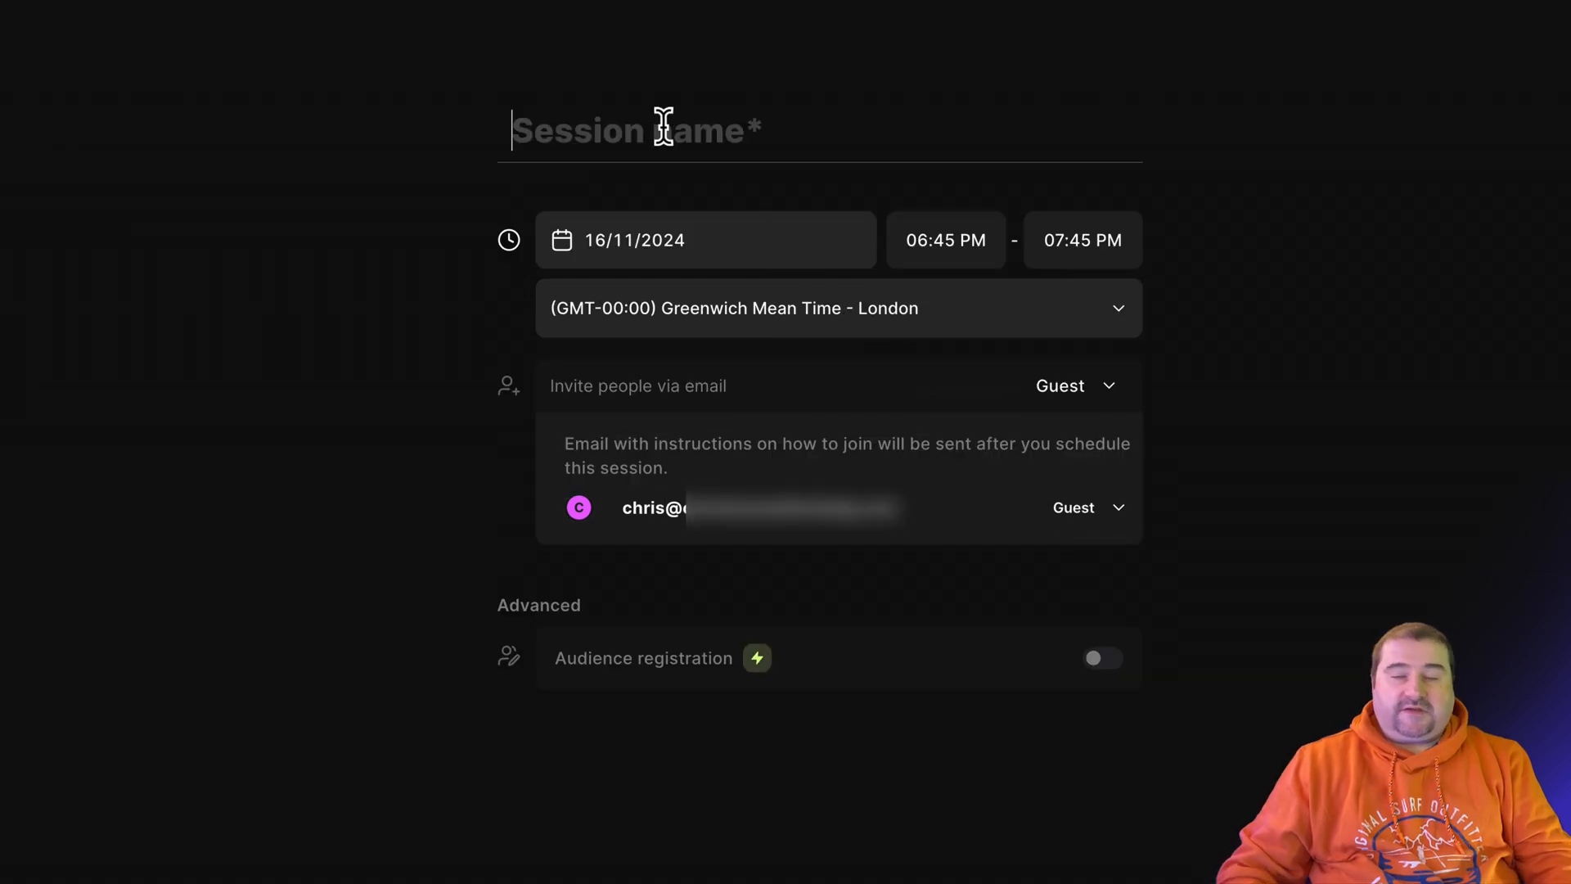
{"action": "type", "text": "Podcast Episode 55"}
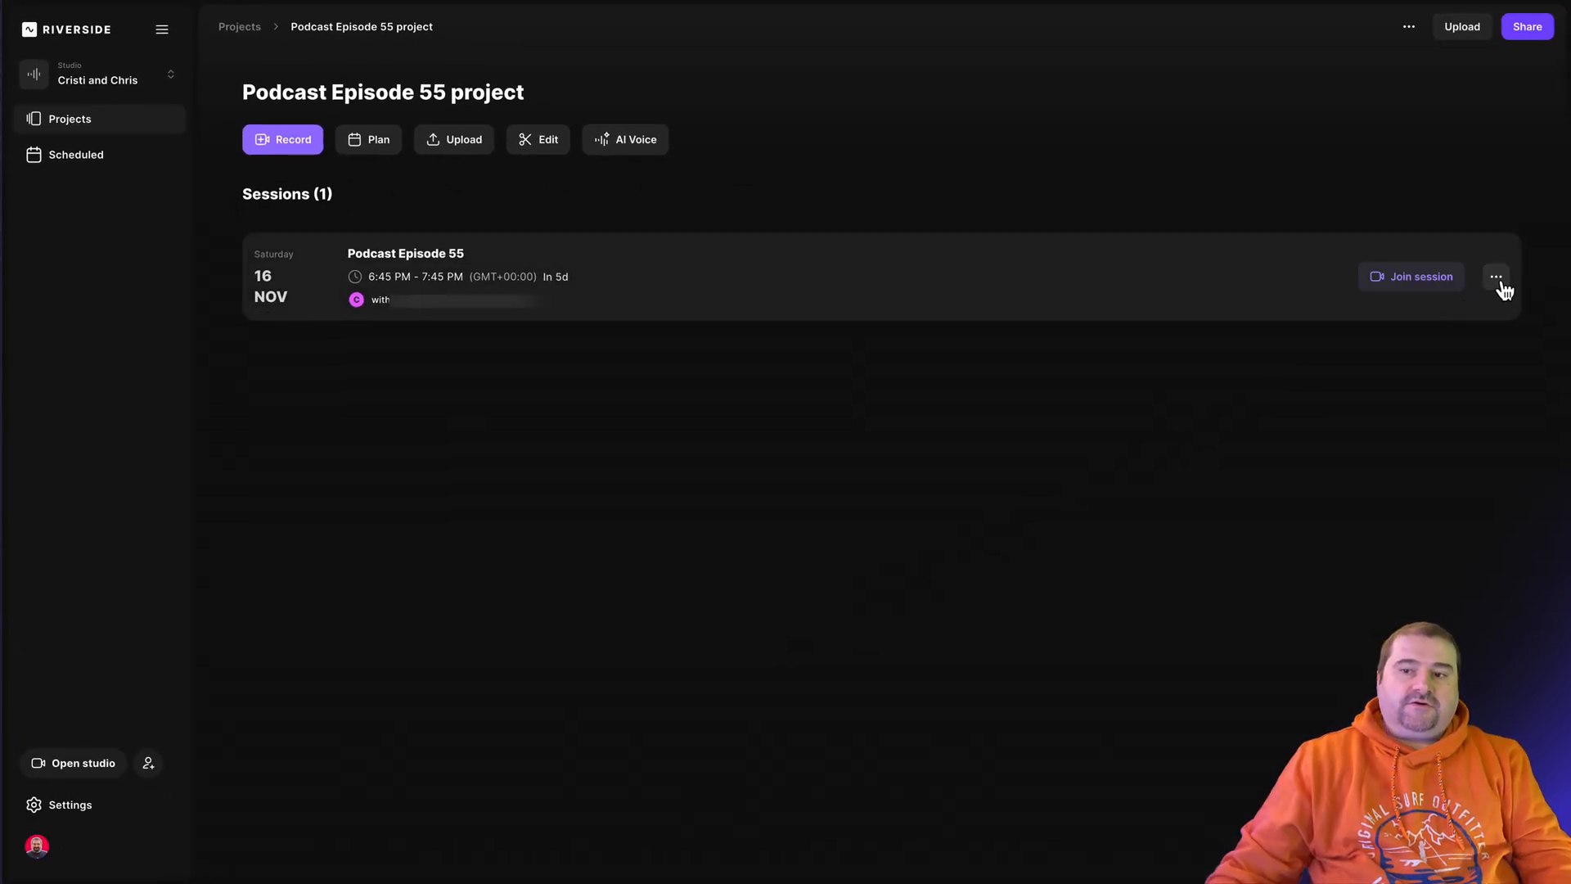
Step: Show the three-dot options menu on the Podcast Episode 55 session card
{"action": "left_click", "coordinate": [1494, 277]}
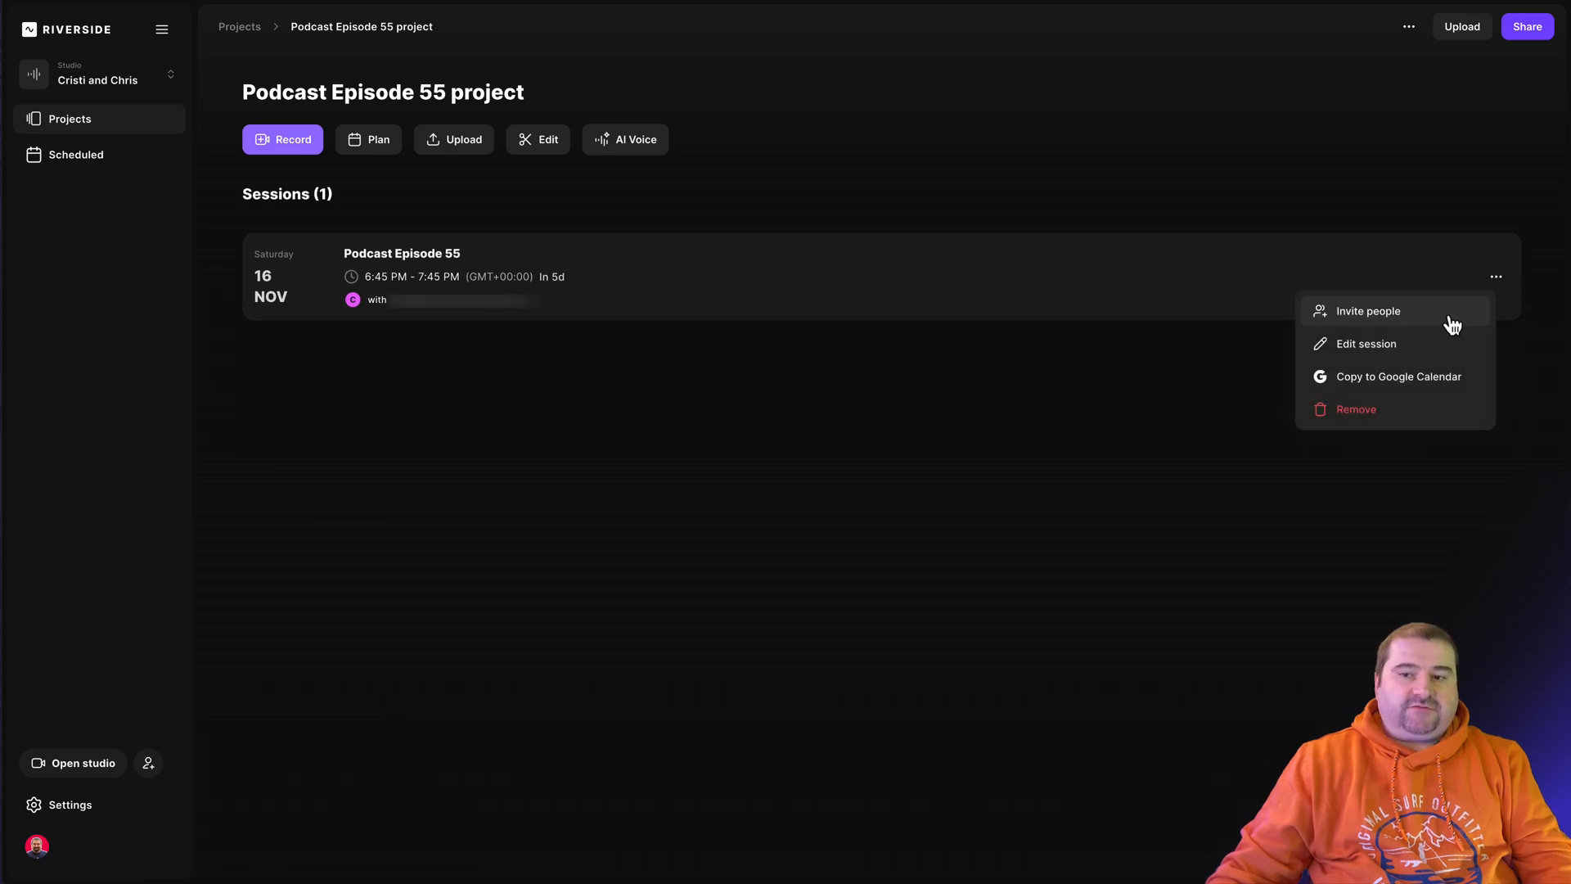
{"action": "mouse_move", "coordinate": [1441, 350]}
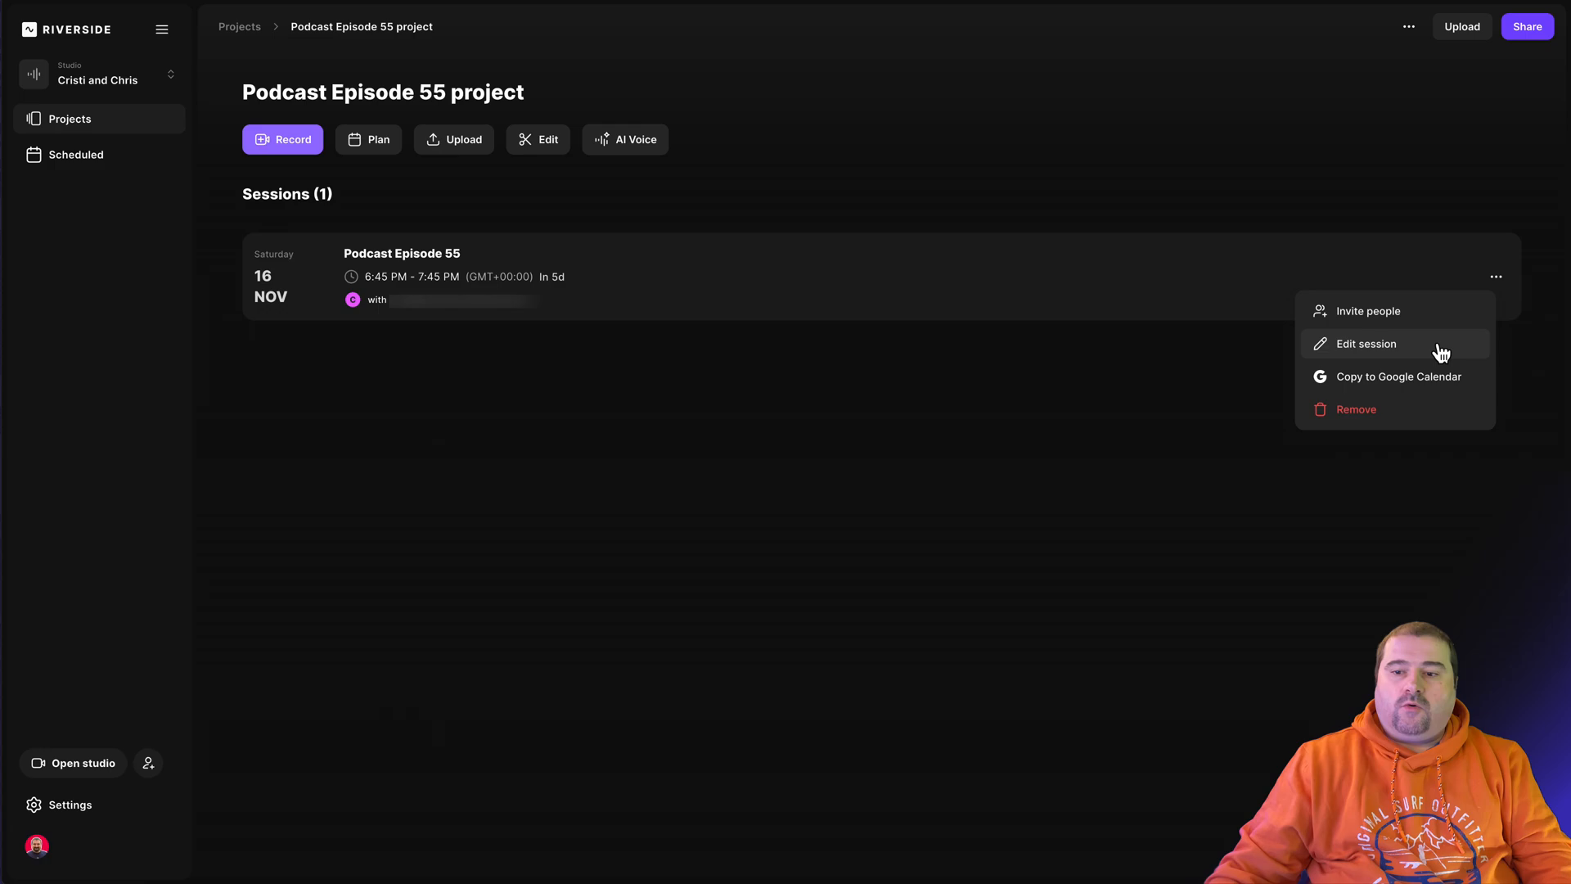
{"action": "mouse_move", "coordinate": [1395, 376]}
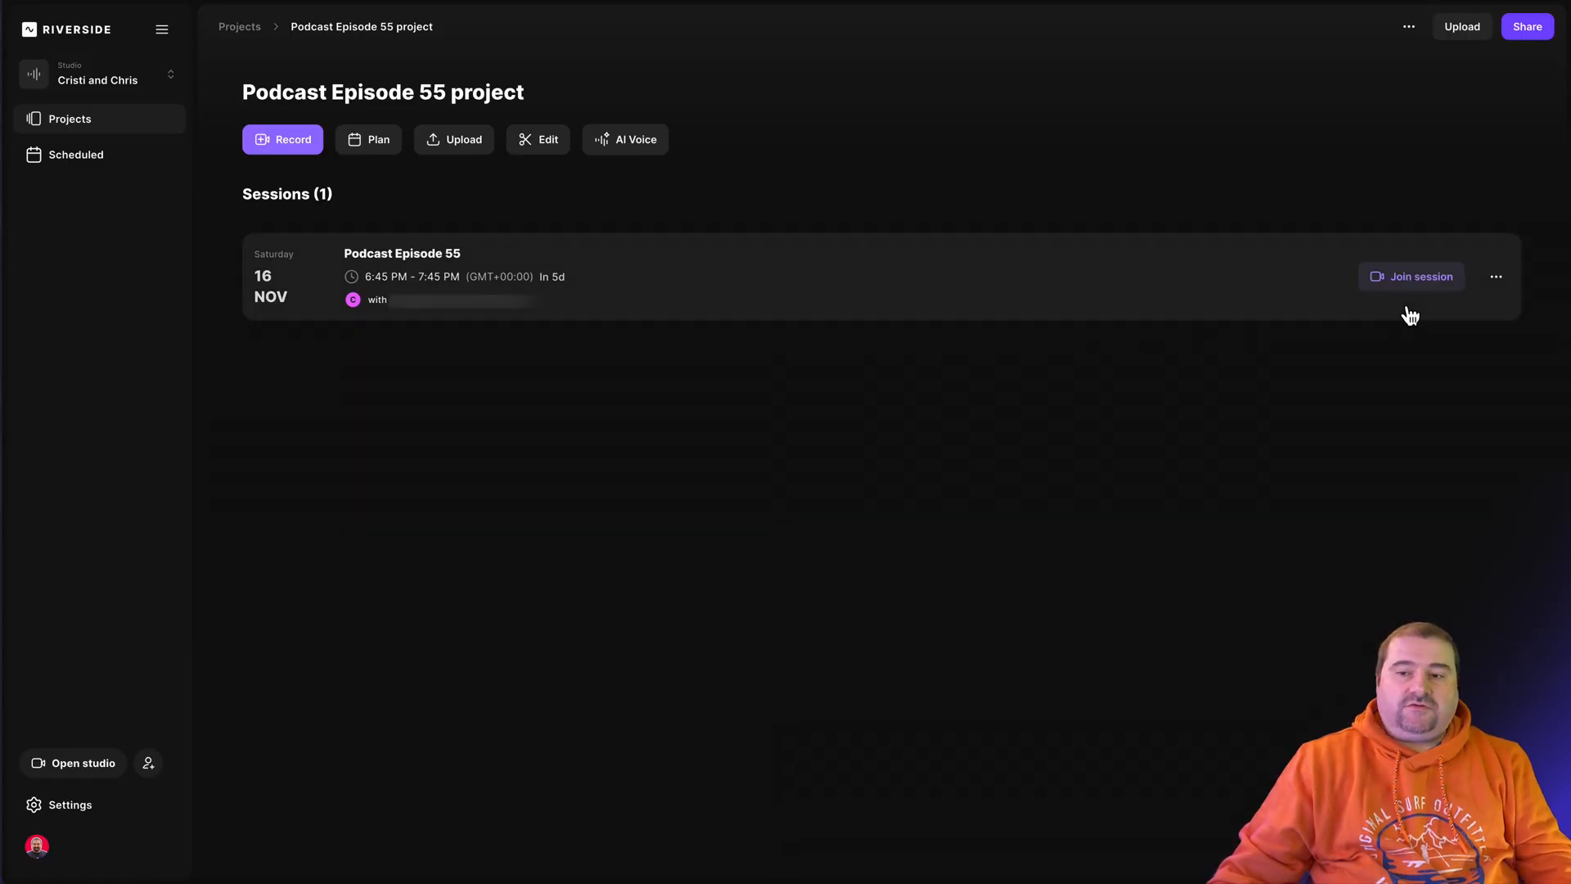
{"action": "left_click", "coordinate": [1495, 276]}
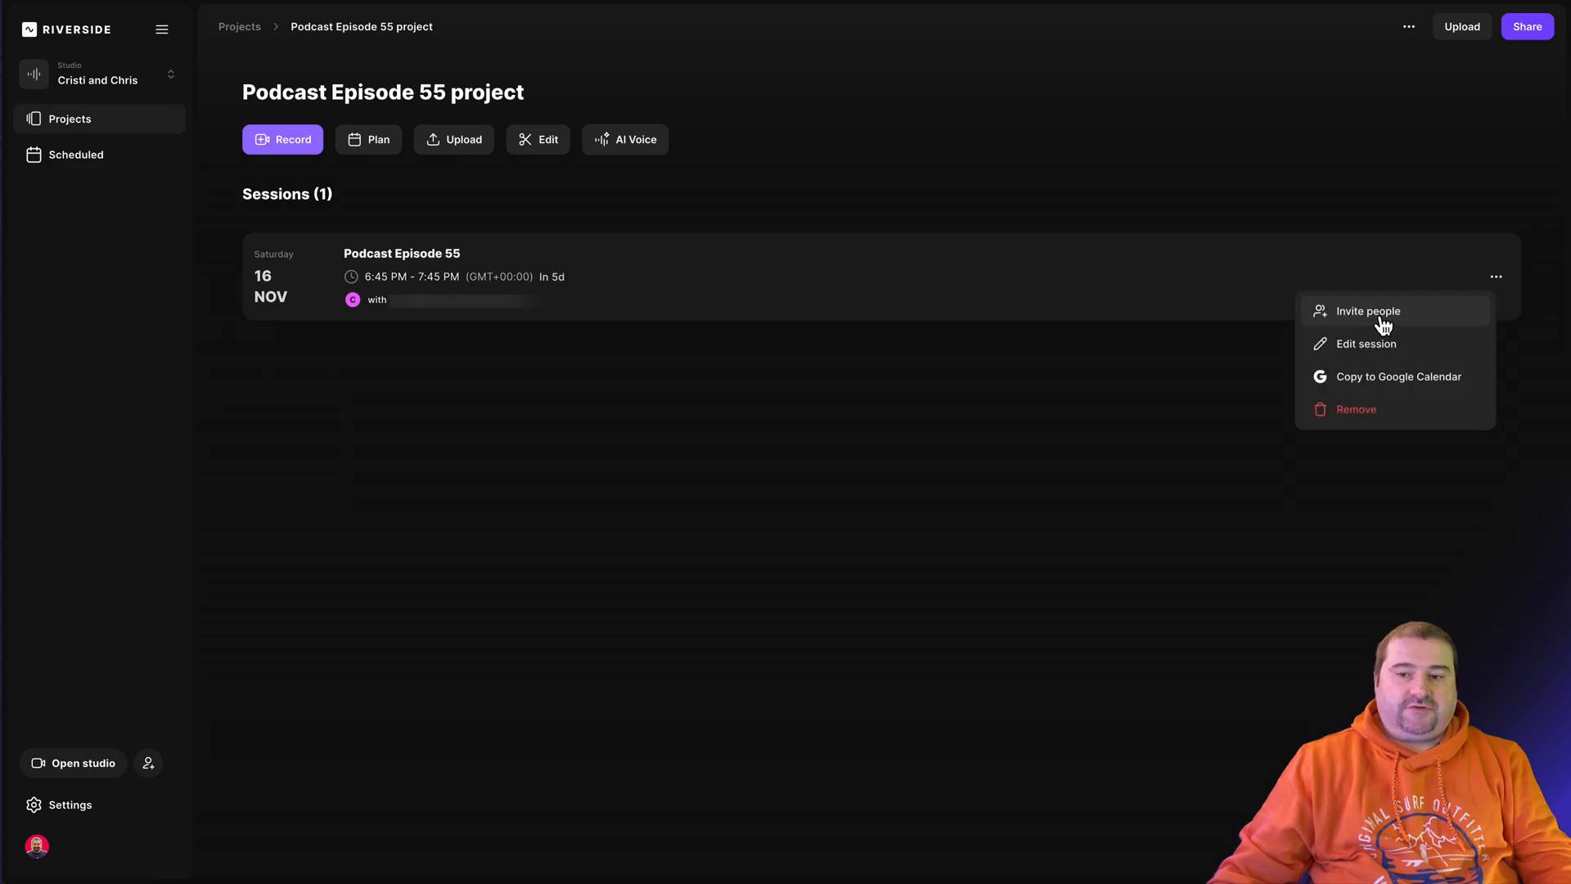
Step: Bring up Invite people for the session and copy the studio share link
{"action": "left_click", "coordinate": [1365, 311]}
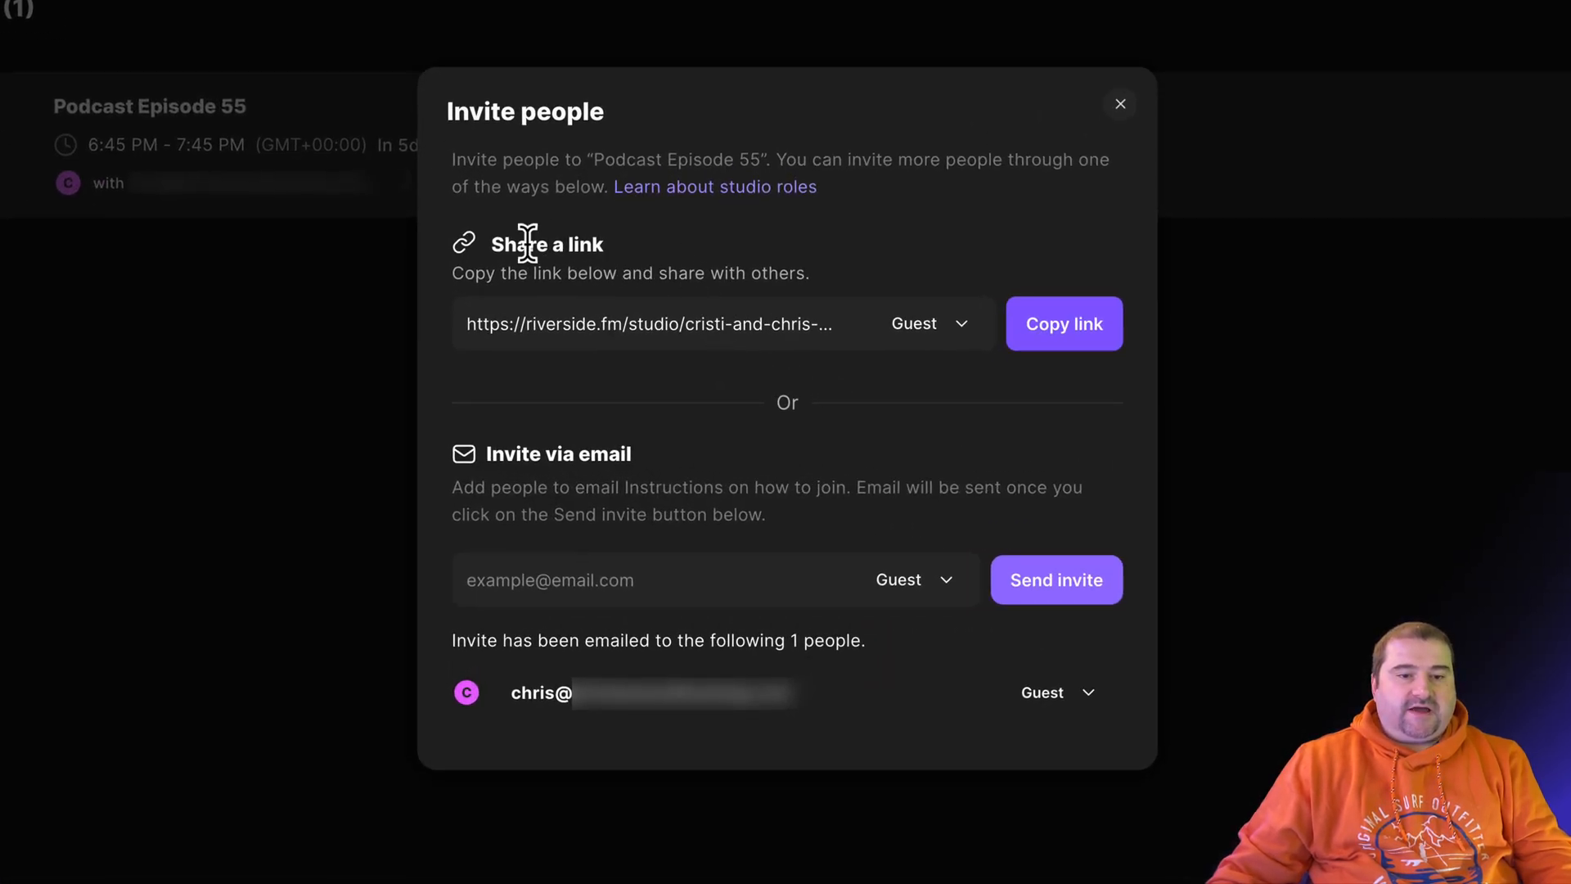
{"action": "mouse_move", "coordinate": [573, 306]}
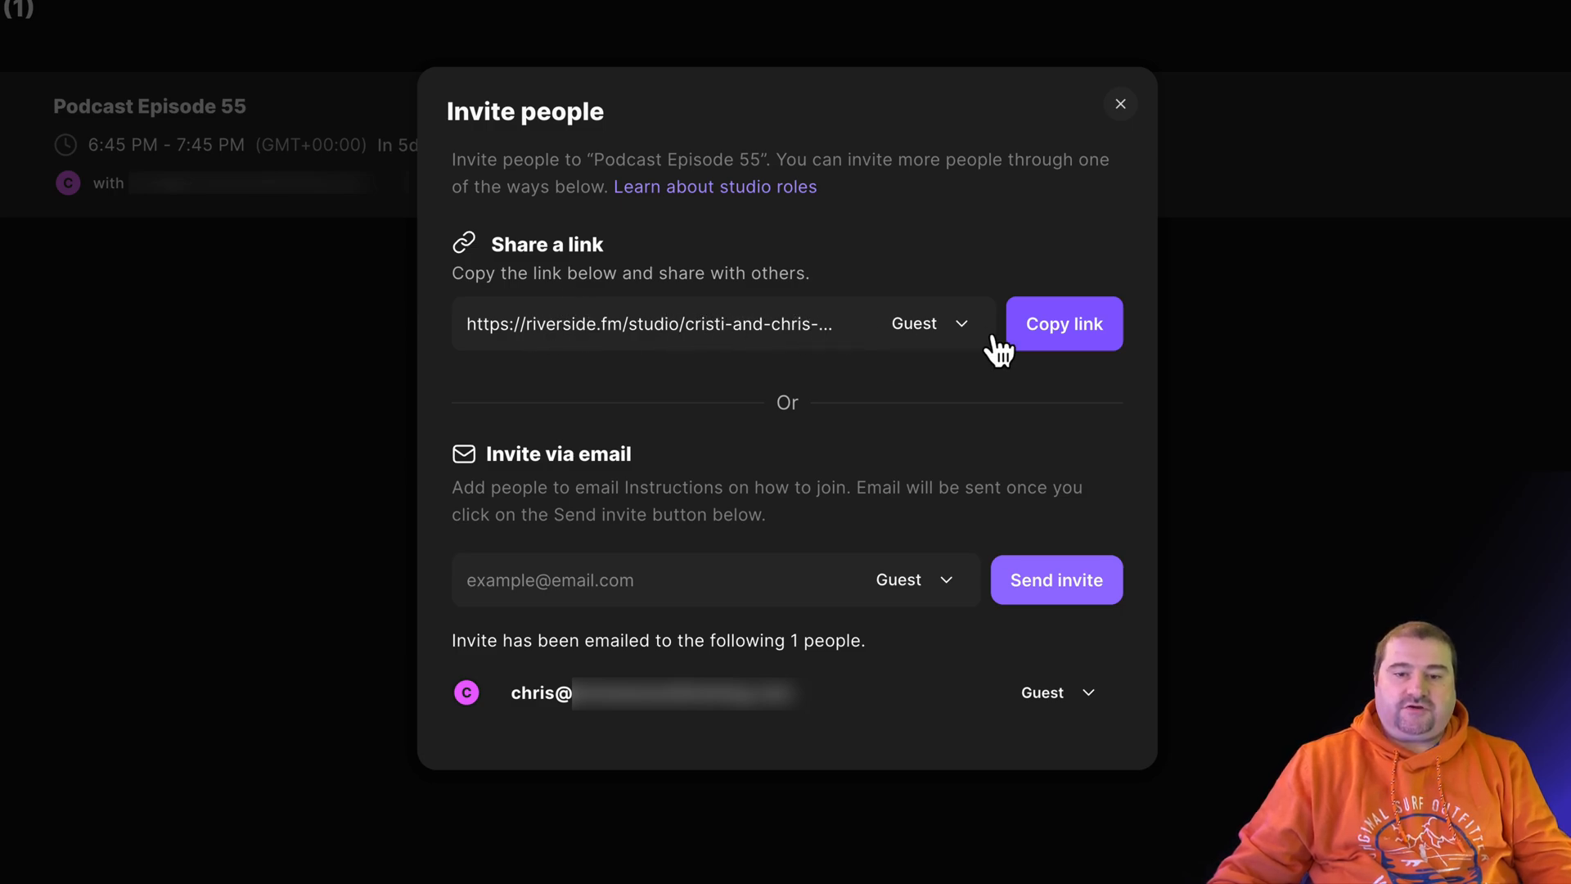
{"action": "left_click", "coordinate": [1064, 322]}
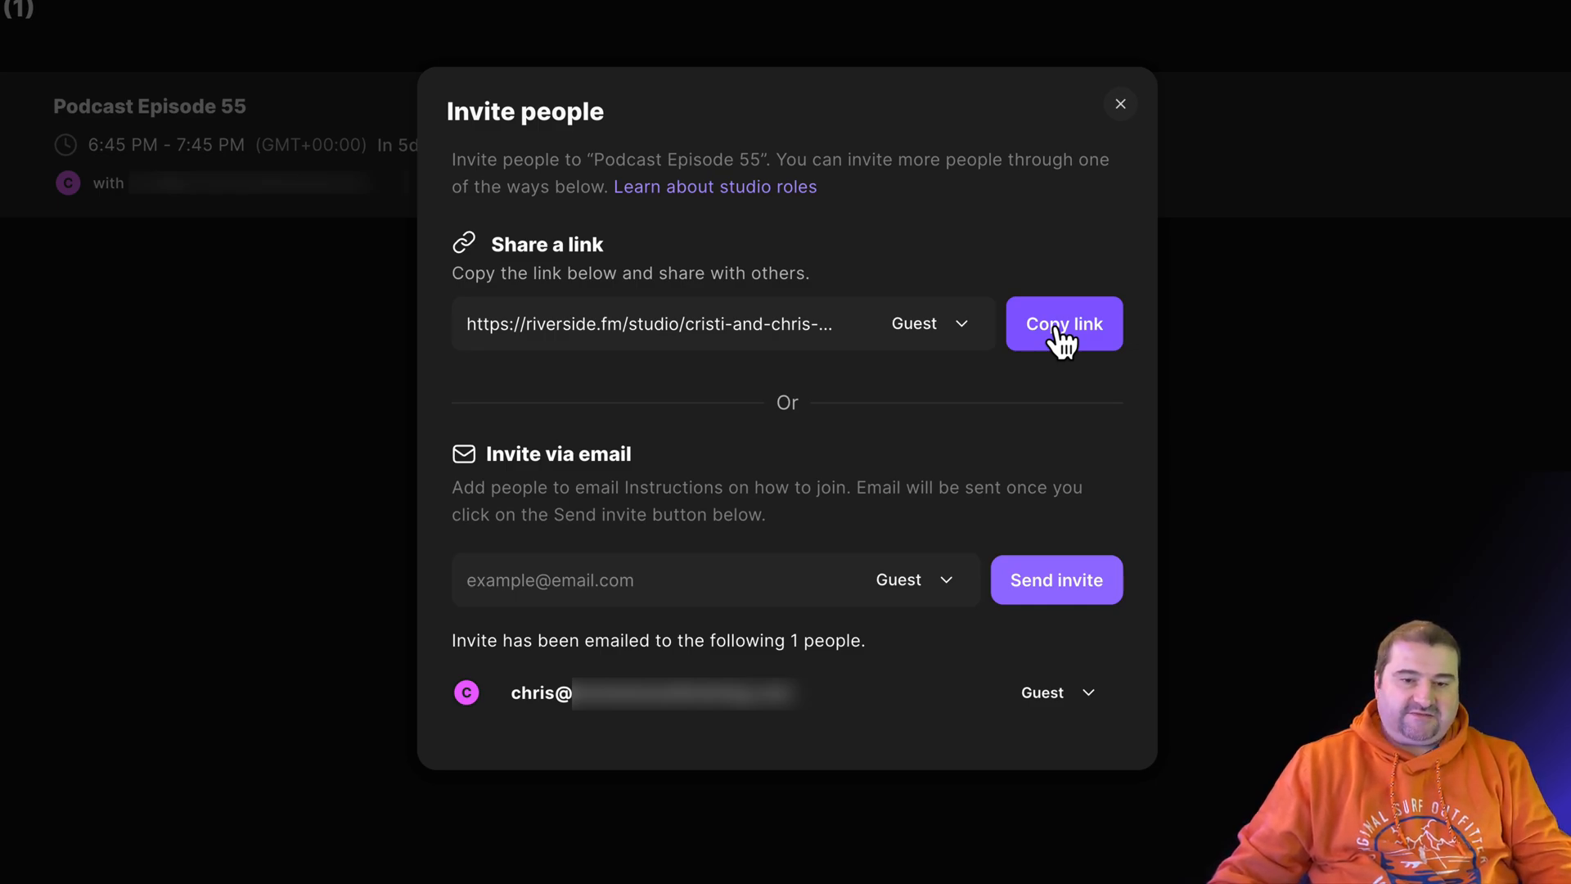
{"action": "left_click", "coordinate": [927, 323]}
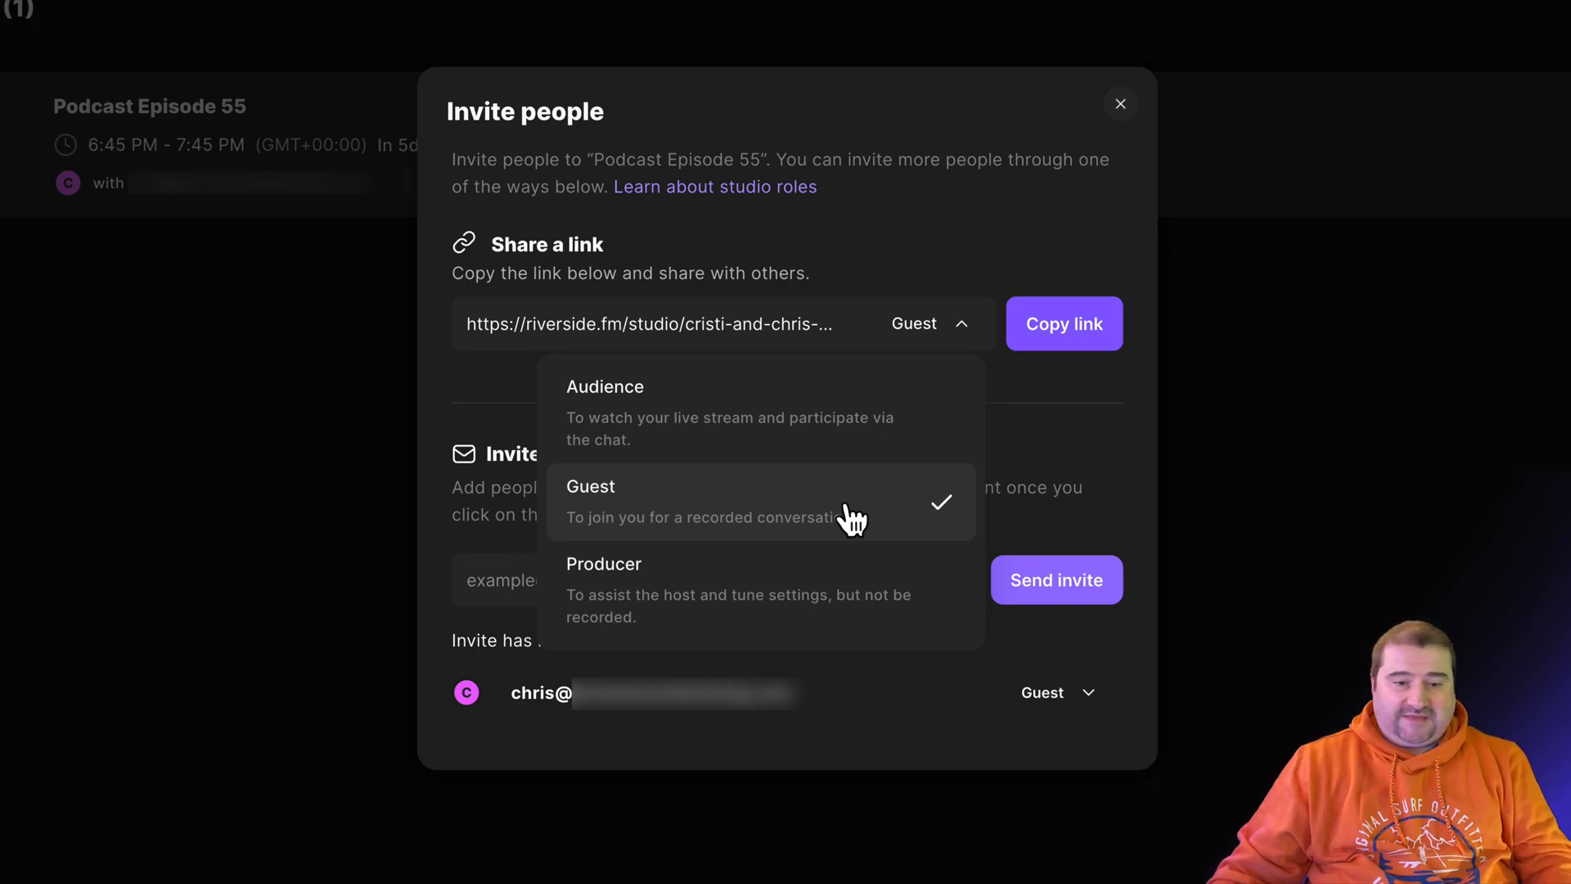
{"action": "mouse_move", "coordinate": [859, 619]}
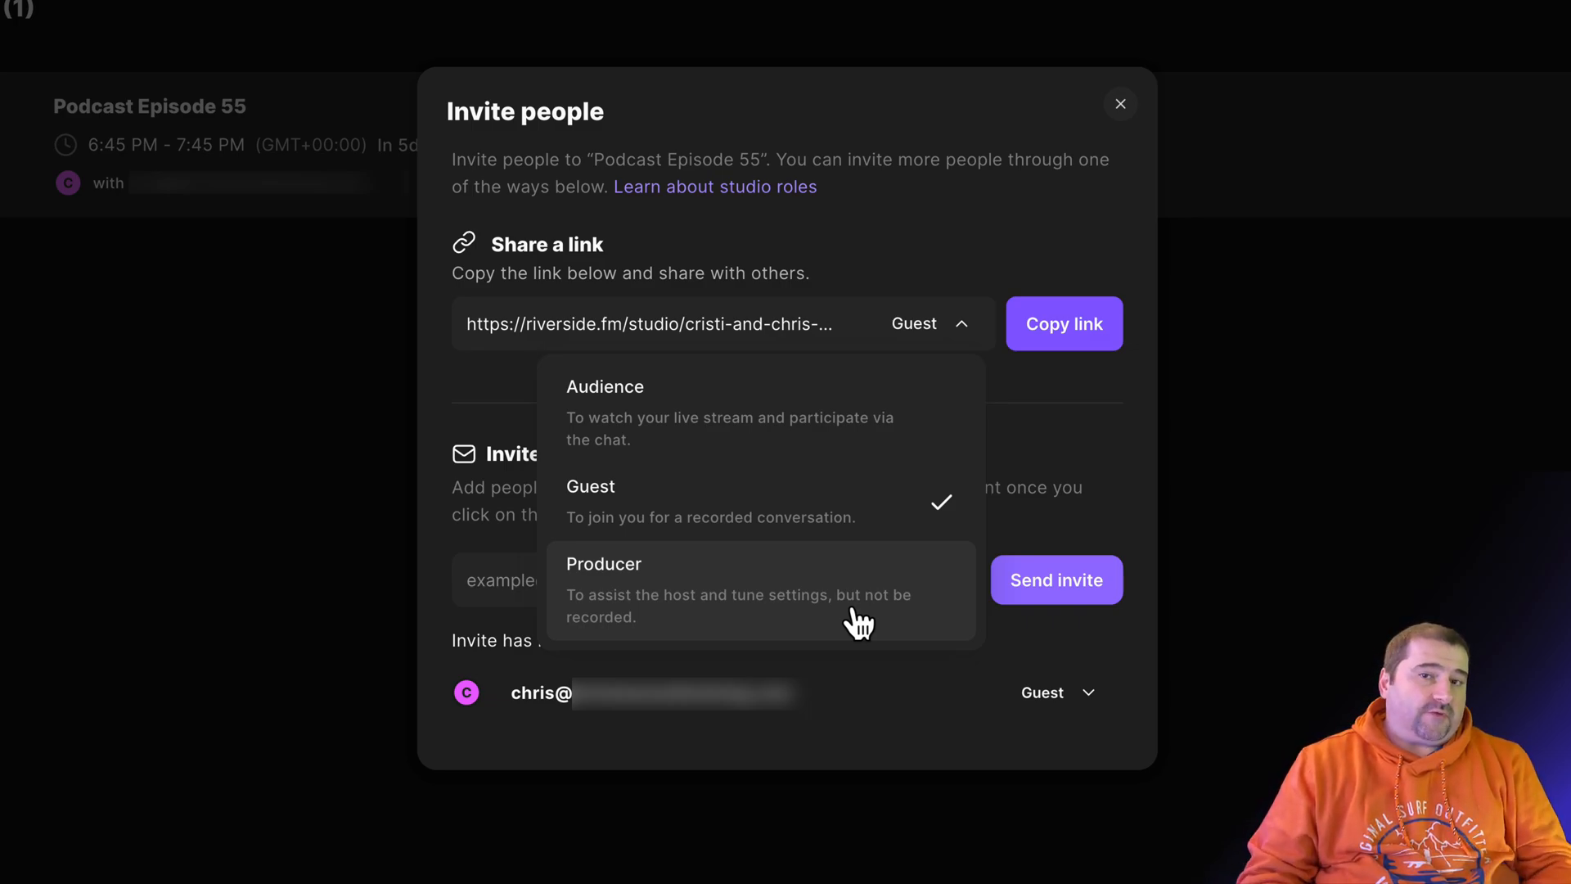
{"action": "mouse_move", "coordinate": [846, 462]}
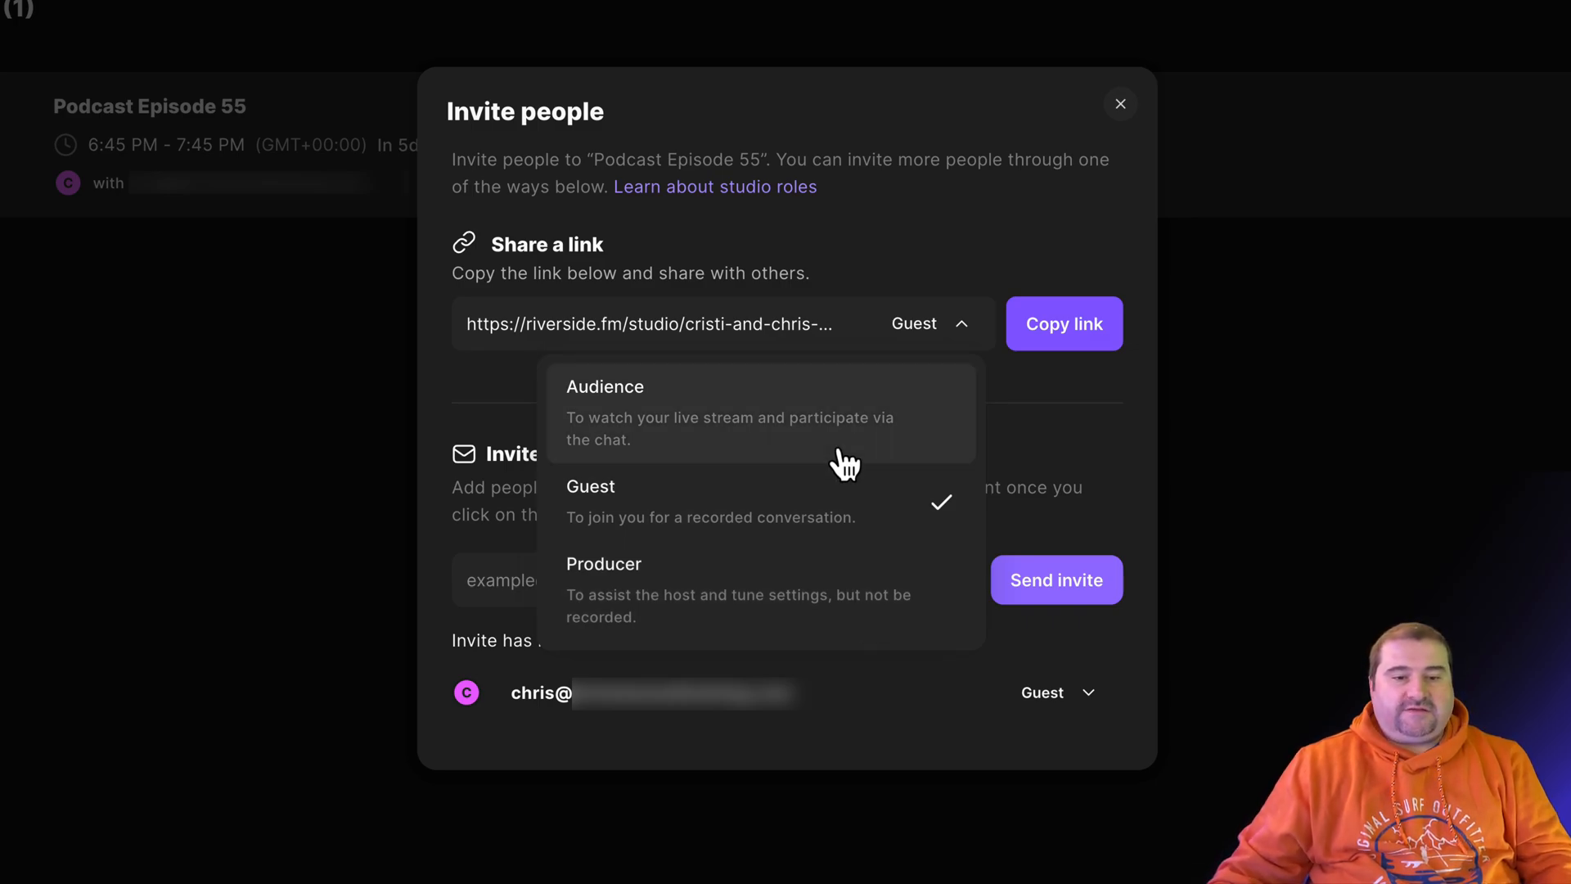